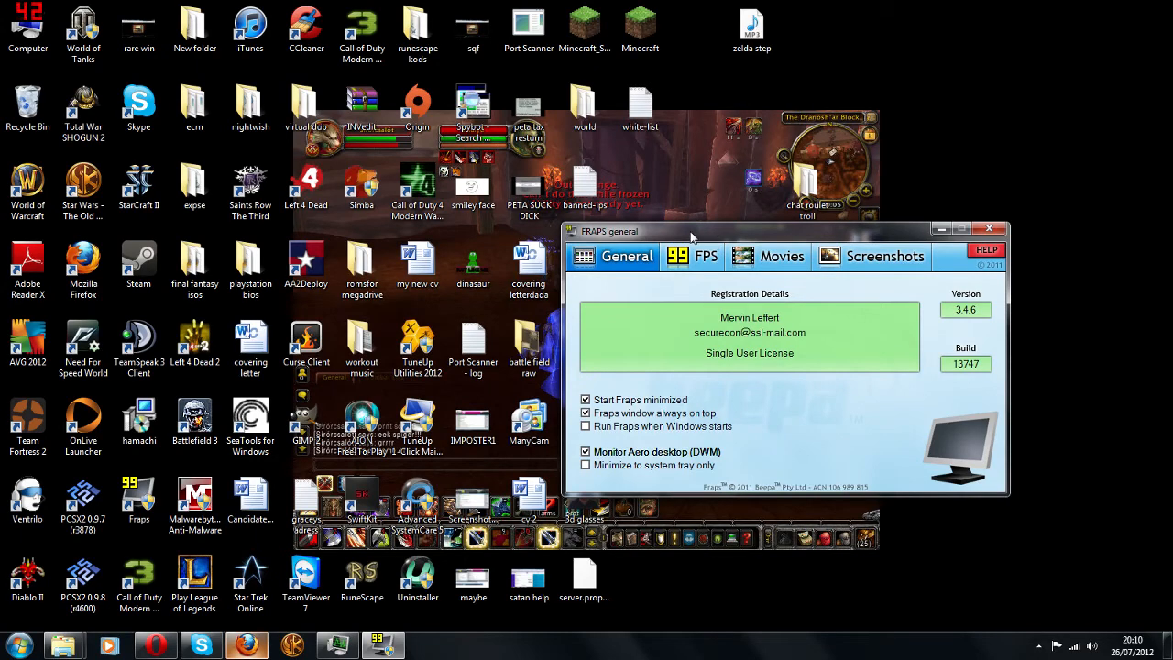
# - Briefly launch and close TGB_Dual, then search the Start menu for 'ma'
pyautogui.moveTo(692, 231); pyautogui.dragTo(720, 159)
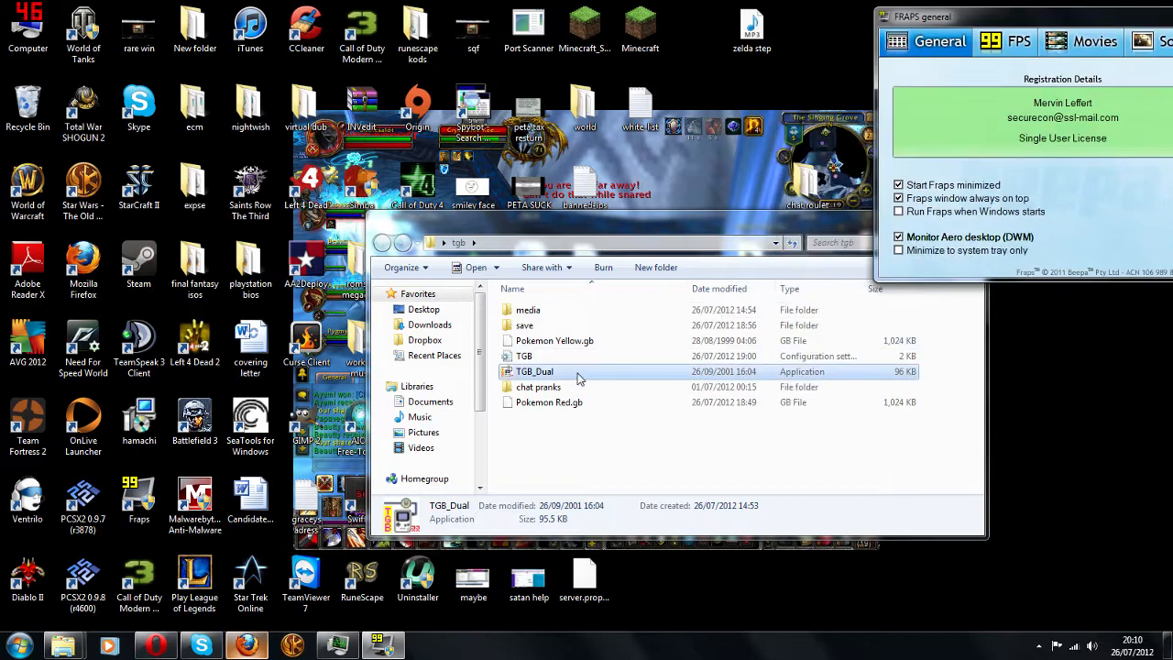
pyautogui.doubleClick(534, 371)
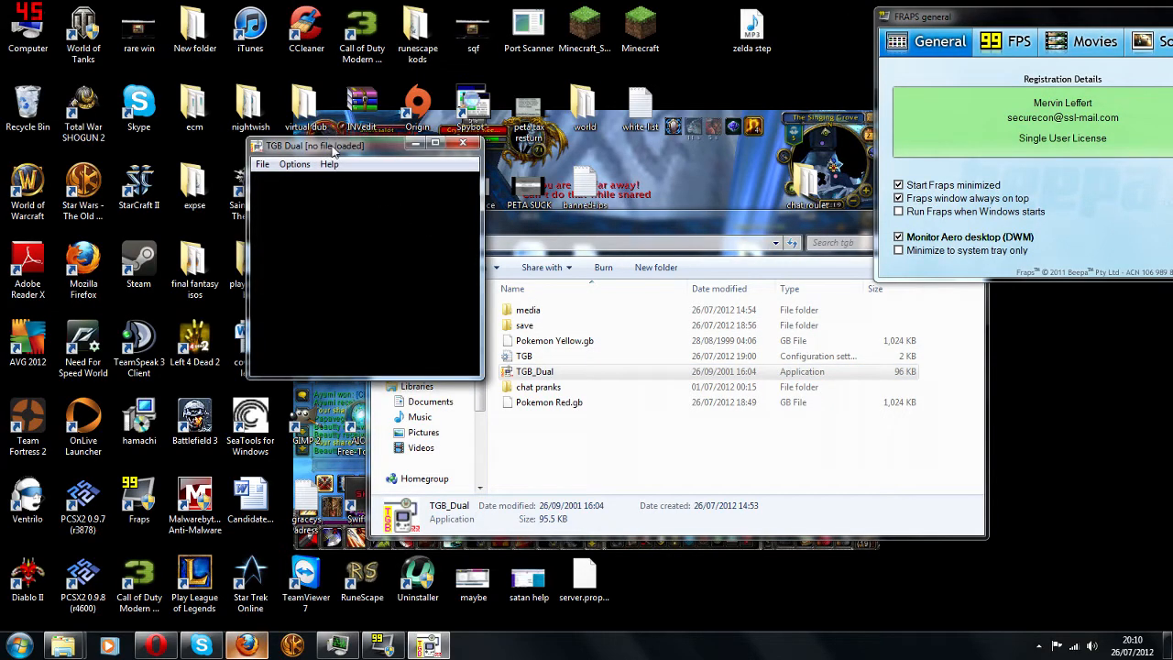
pyautogui.click(463, 145)
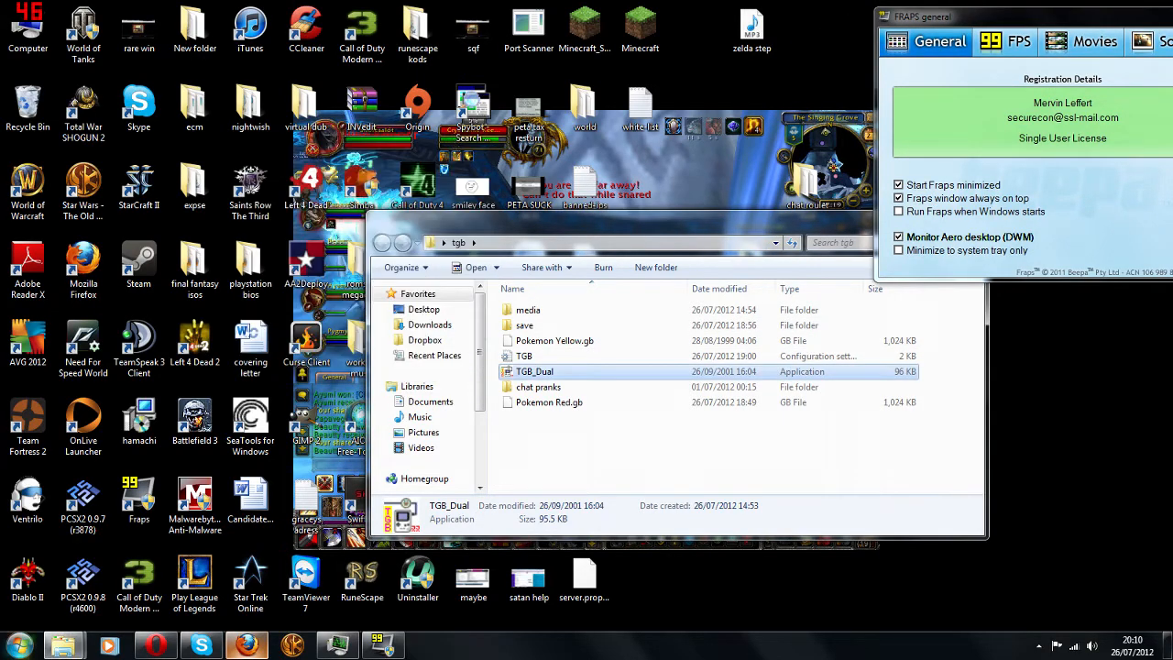
pyautogui.click(14, 646)
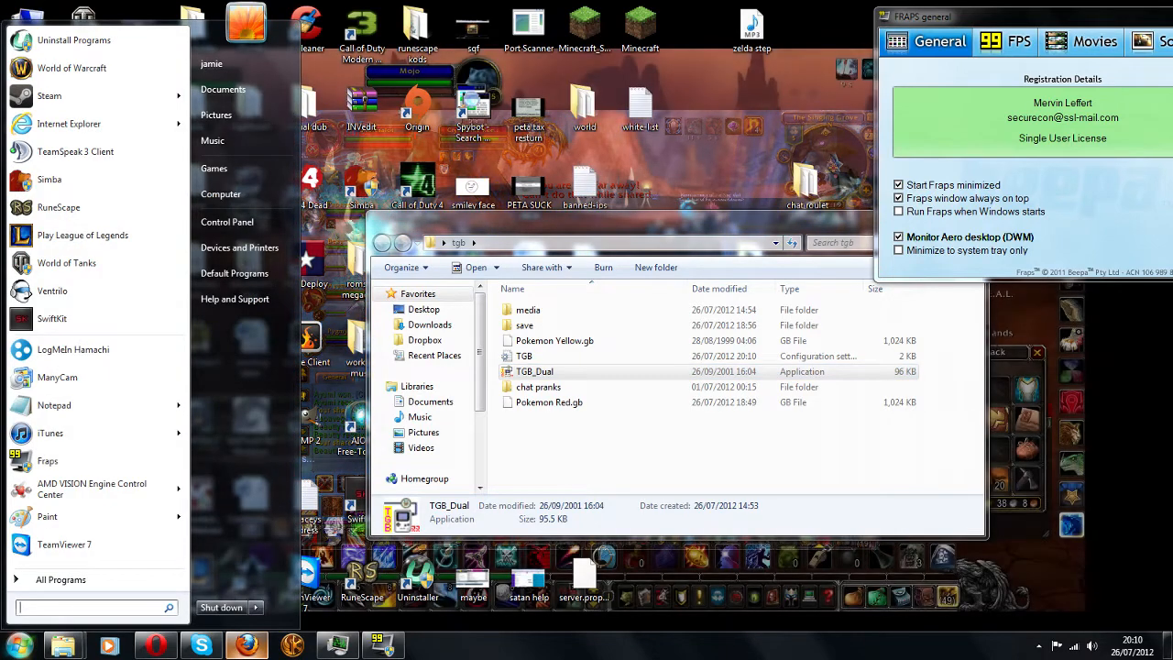
pyautogui.write('ma')
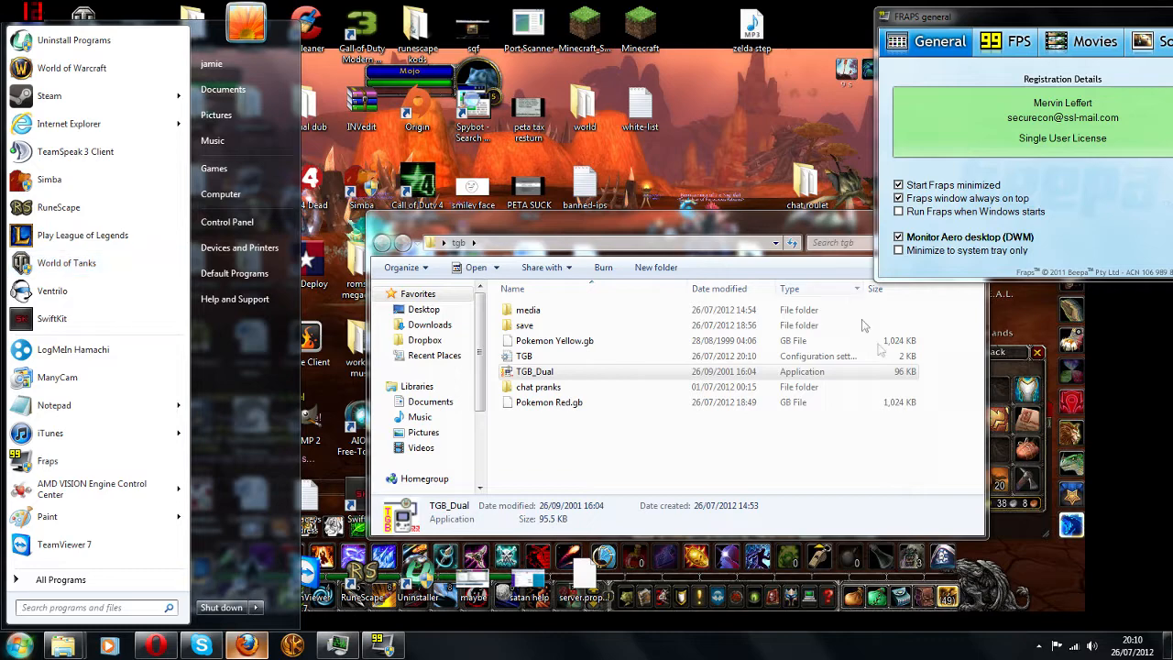
# - Launch LogMeIn Hamachi and open its network options
pyautogui.click(1038, 646)
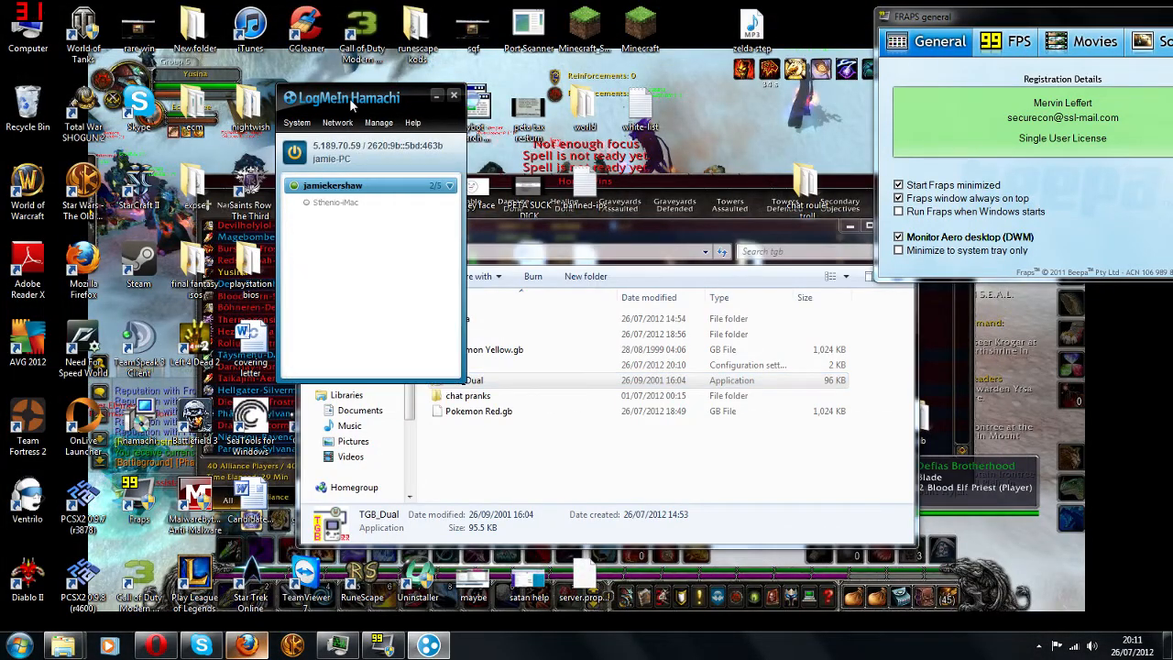
pyautogui.click(337, 122)
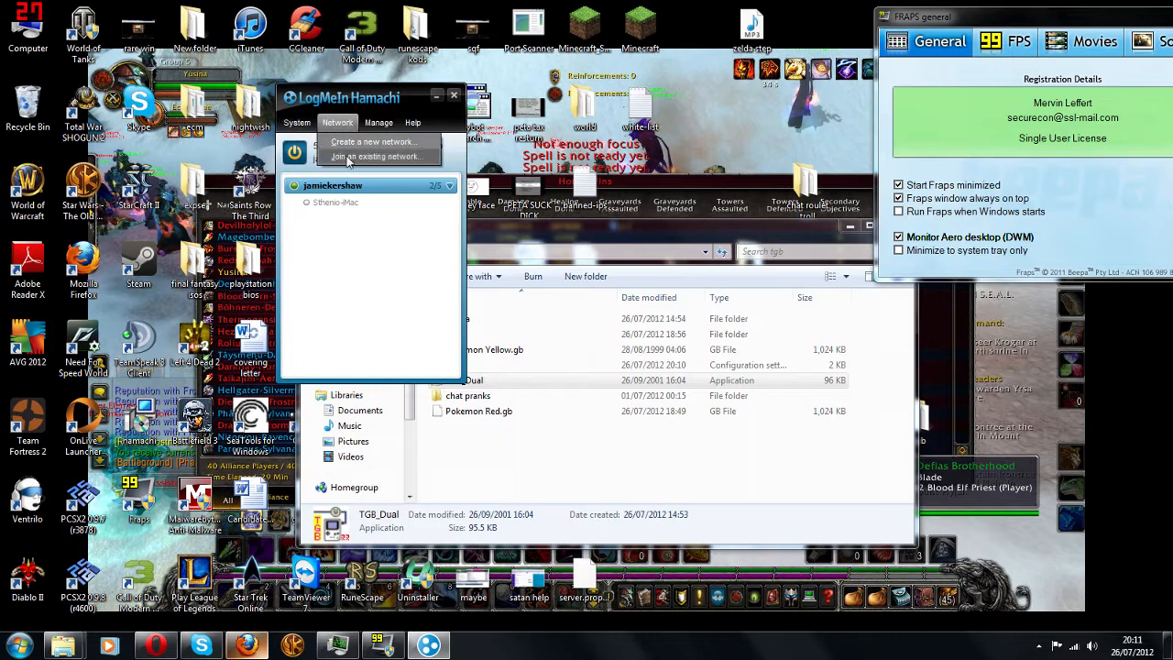
pyautogui.click(297, 122)
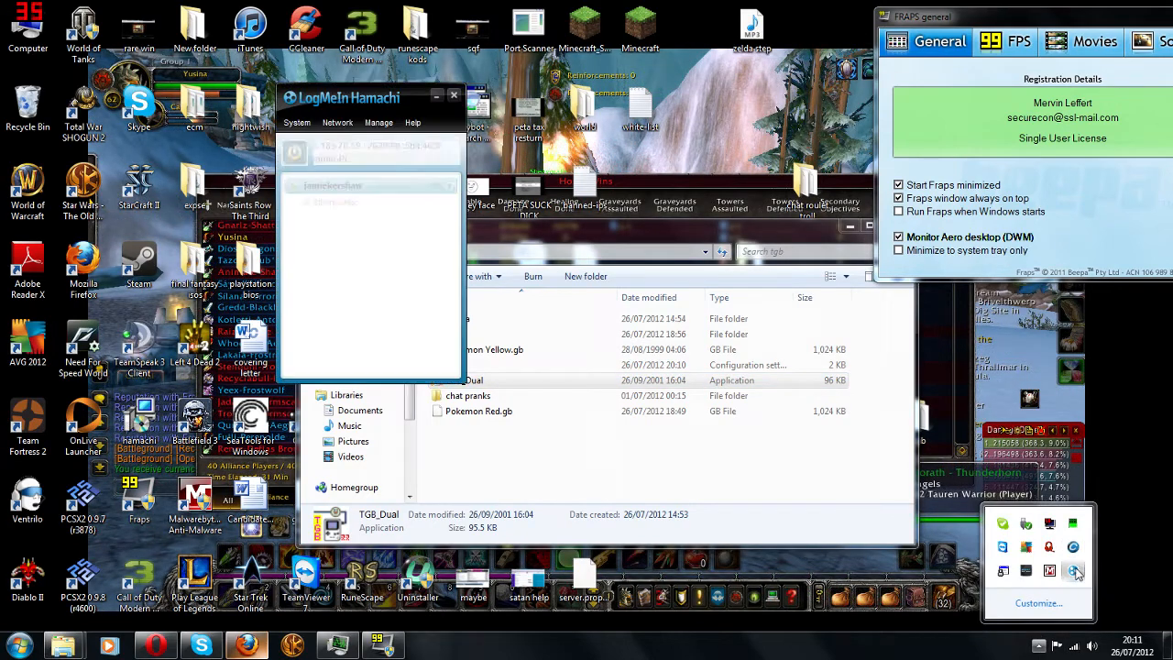
pyautogui.rightClick(367, 187)
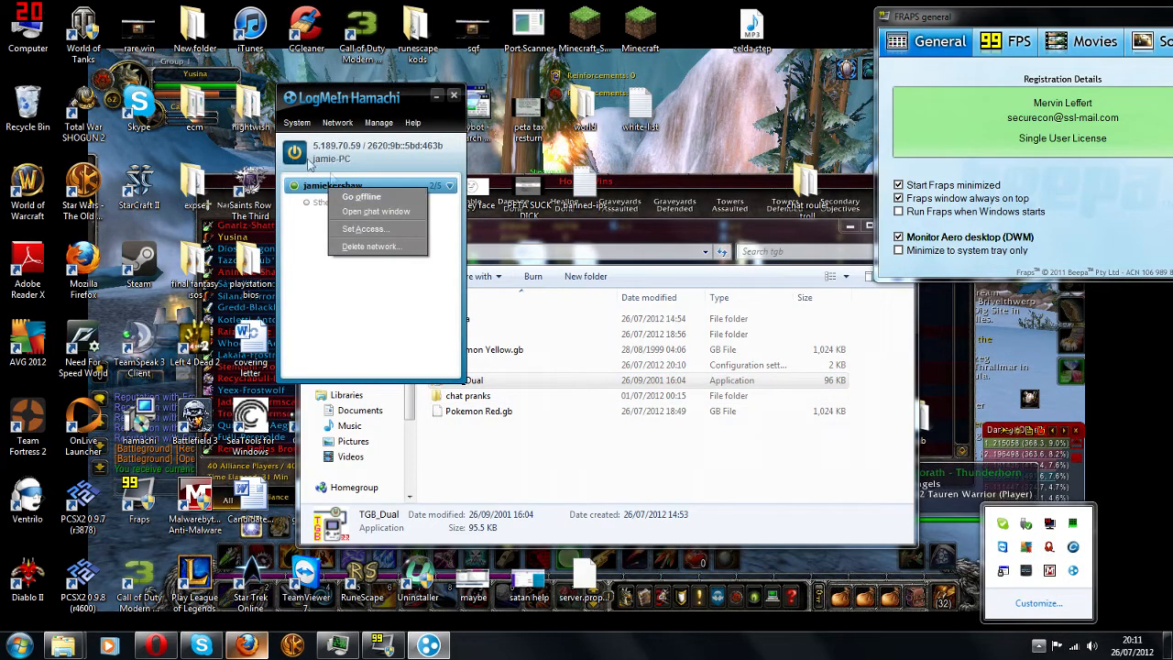
pyautogui.click(371, 245)
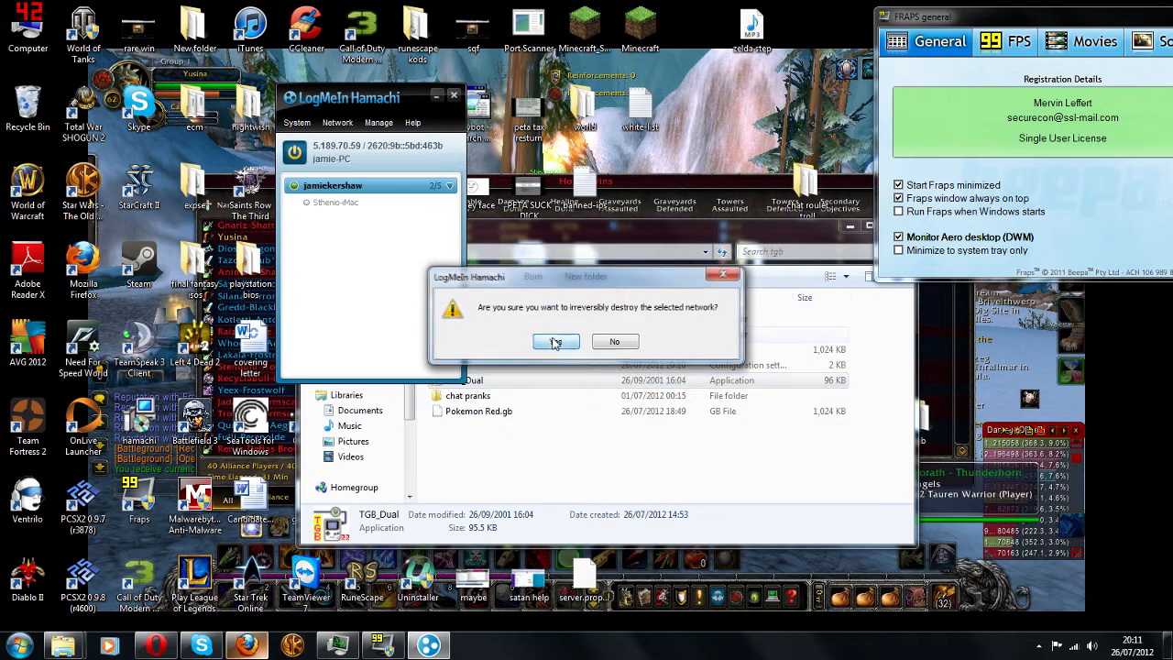
pyautogui.click(337, 121)
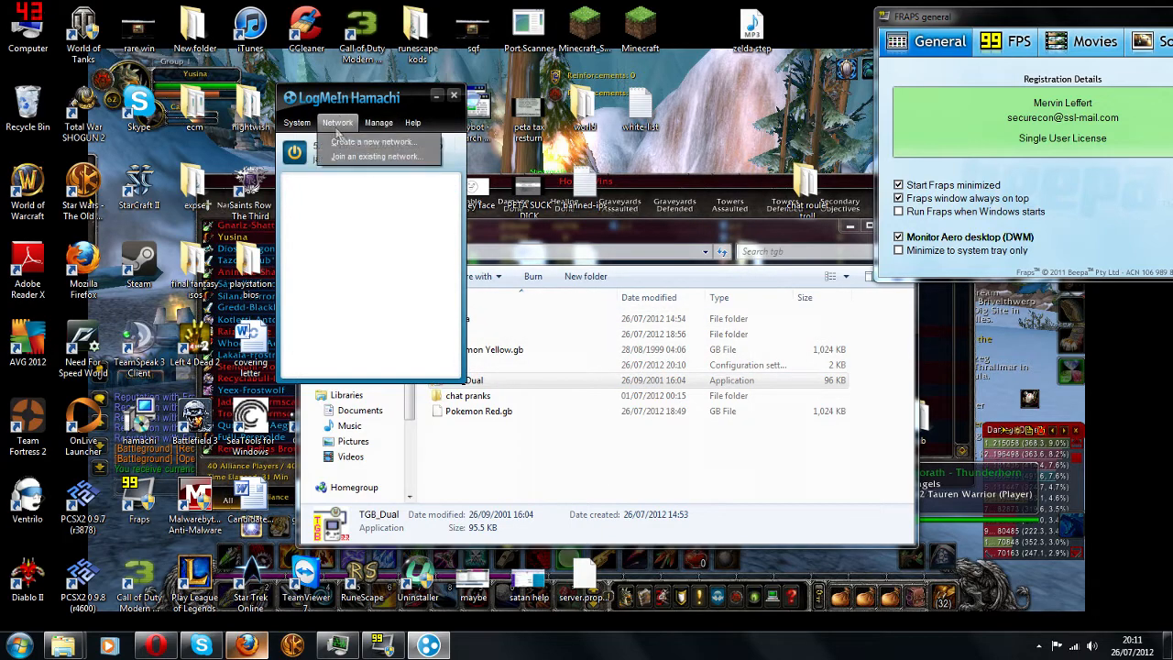
pyautogui.click(373, 142)
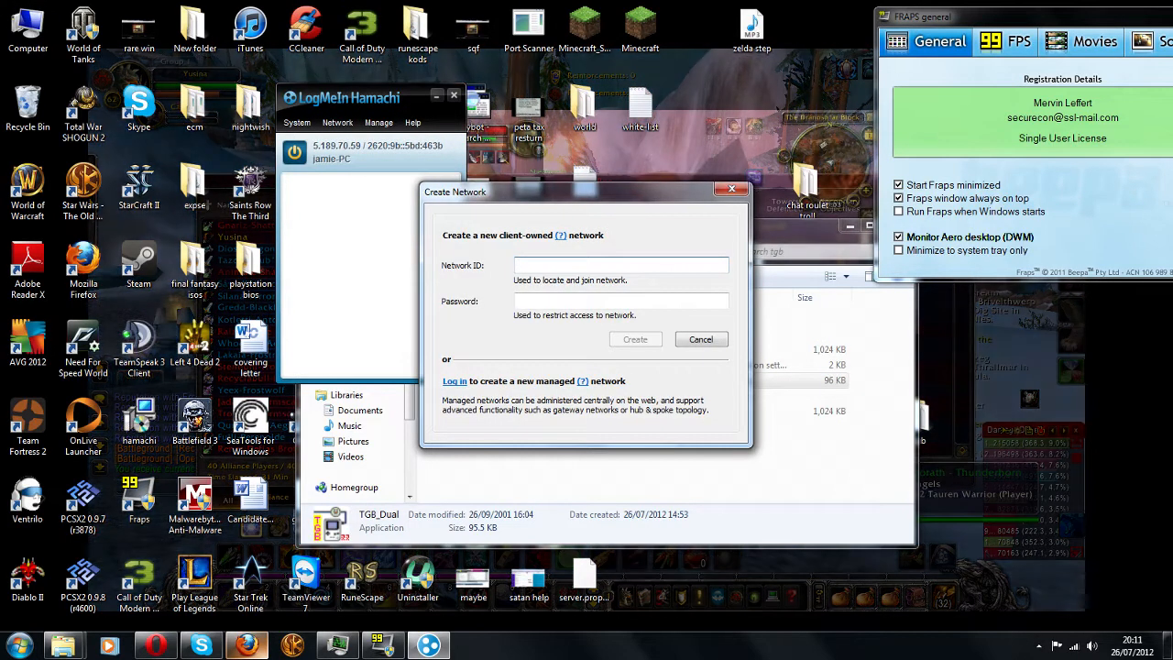
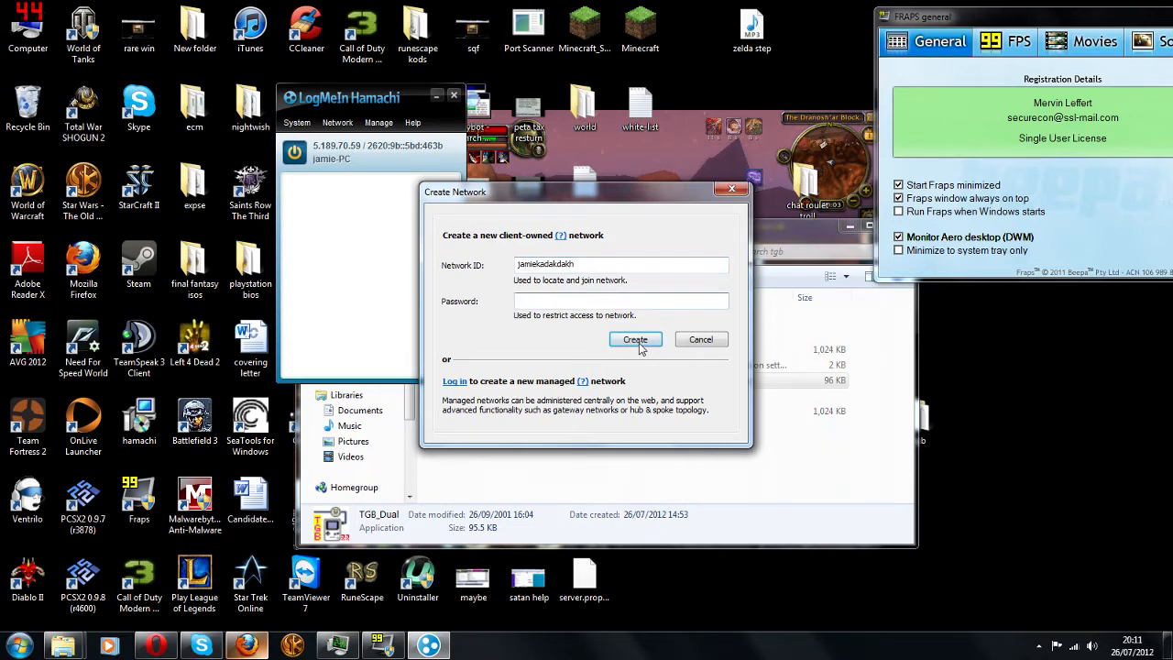
pyautogui.click(635, 339)
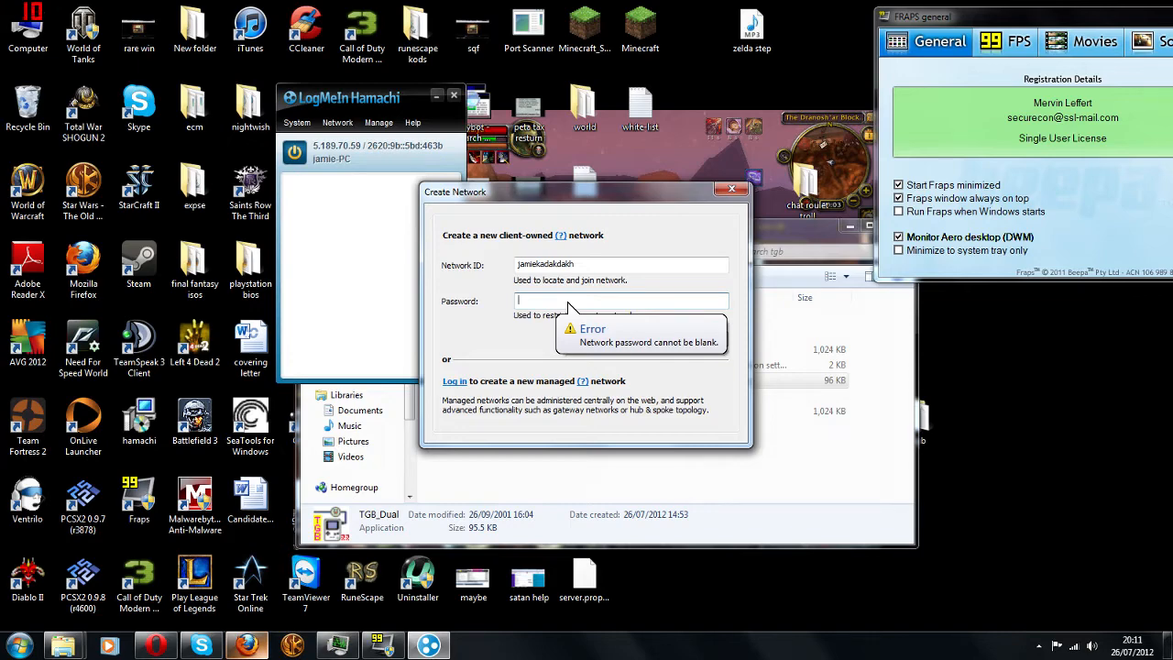
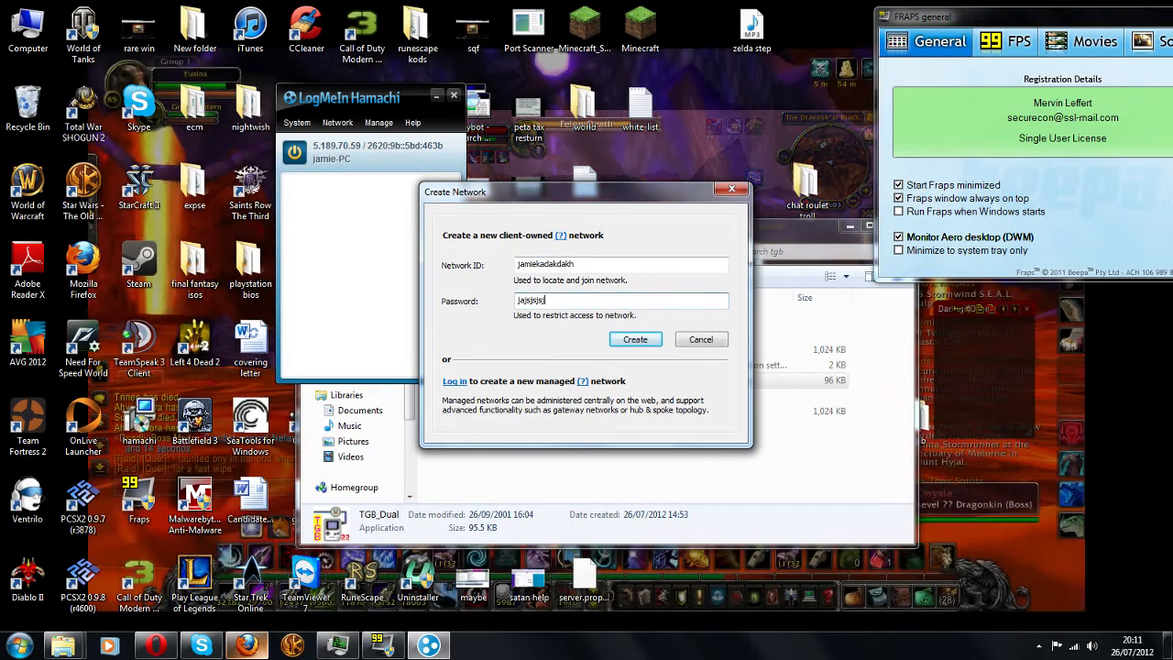
pyautogui.click(635, 339)
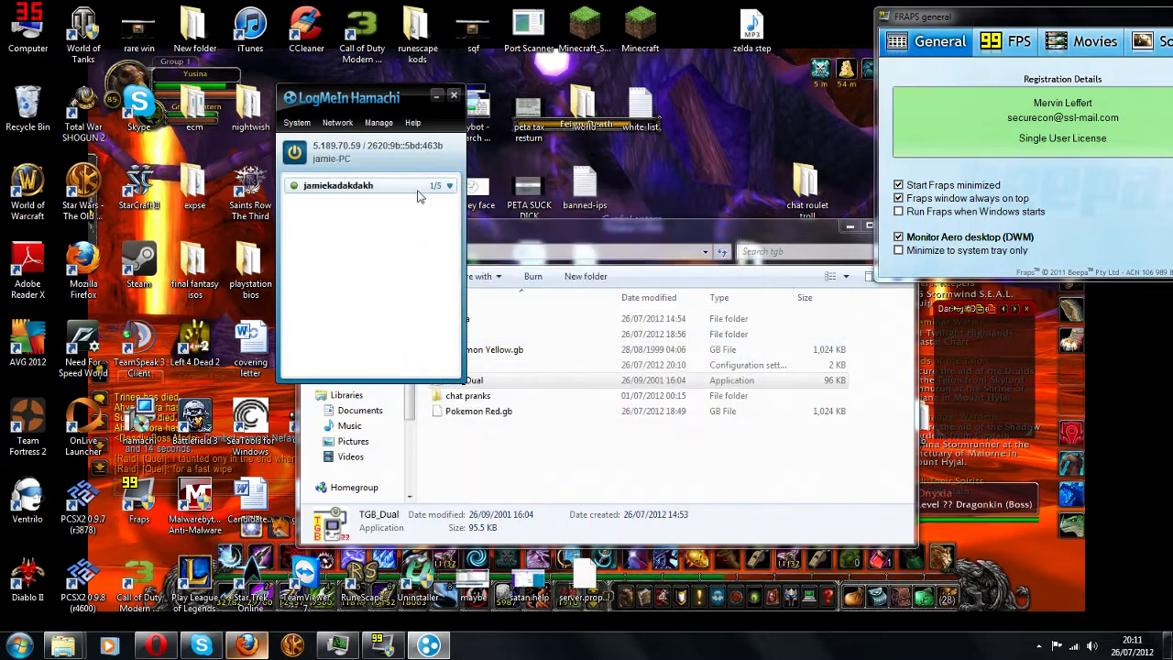
pyautogui.rightClick(353, 152)
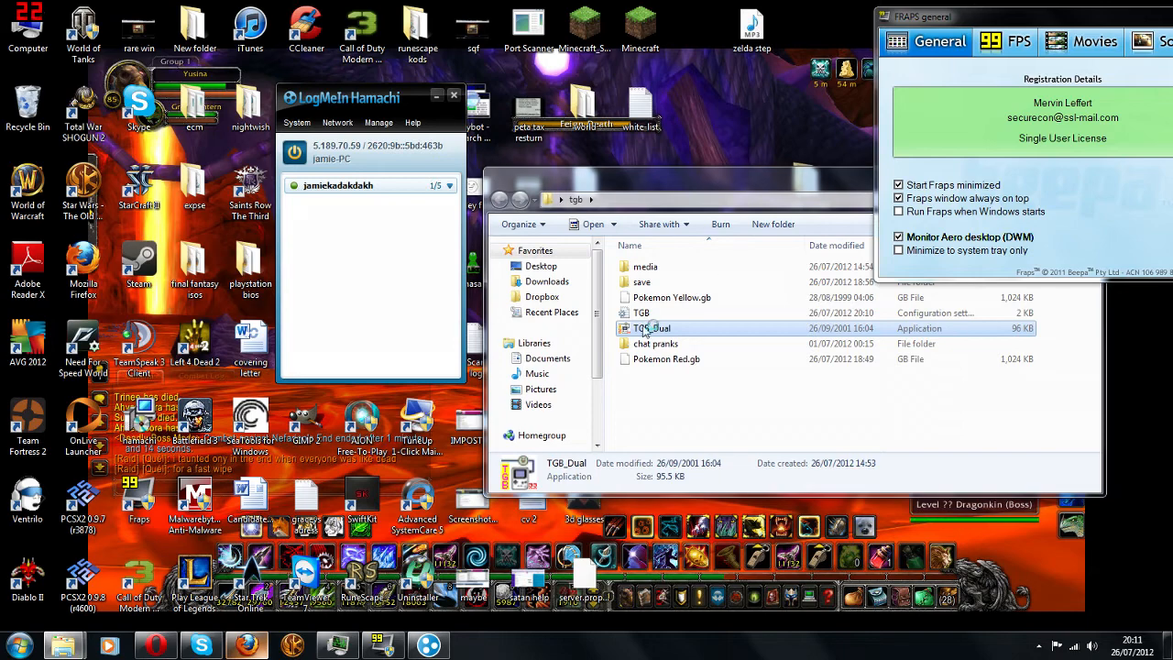
# - Launch TGB_Dual from Explorer and open File > Netplay
pyautogui.doubleClick(653, 328)
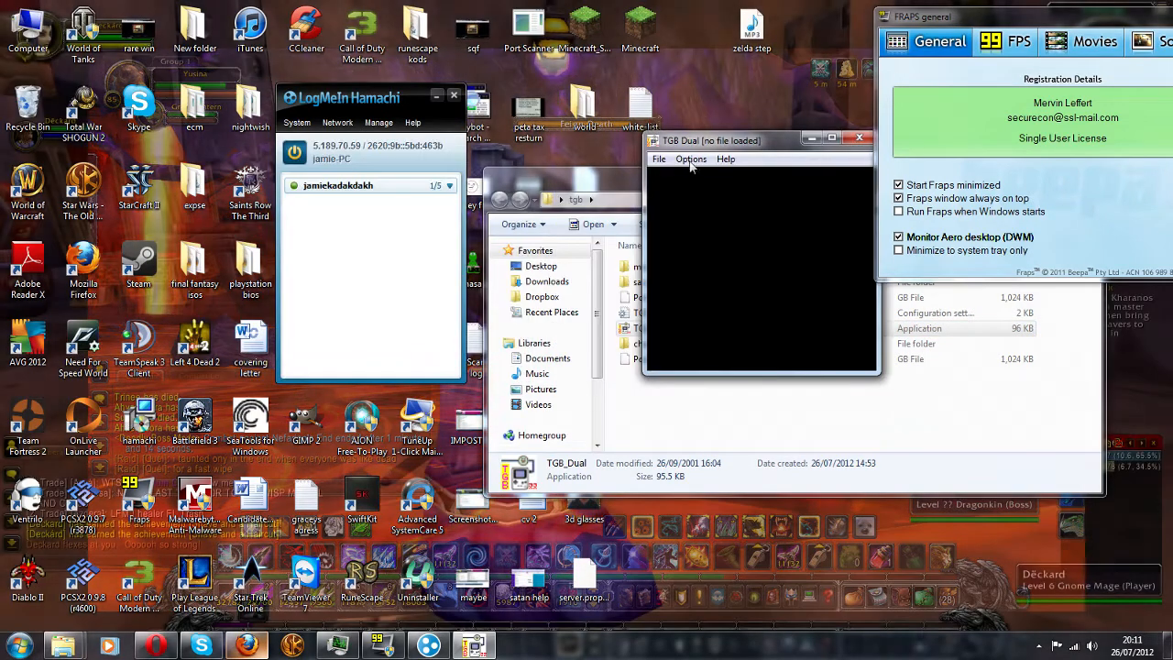
pyautogui.click(658, 159)
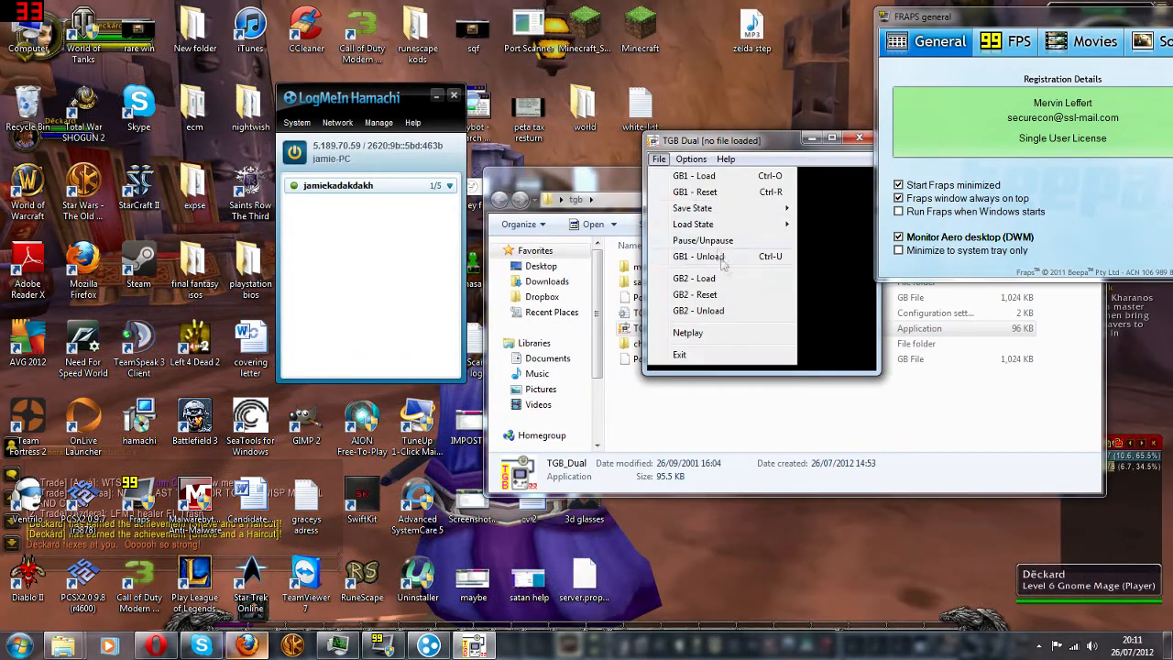
pyautogui.moveTo(708, 332)
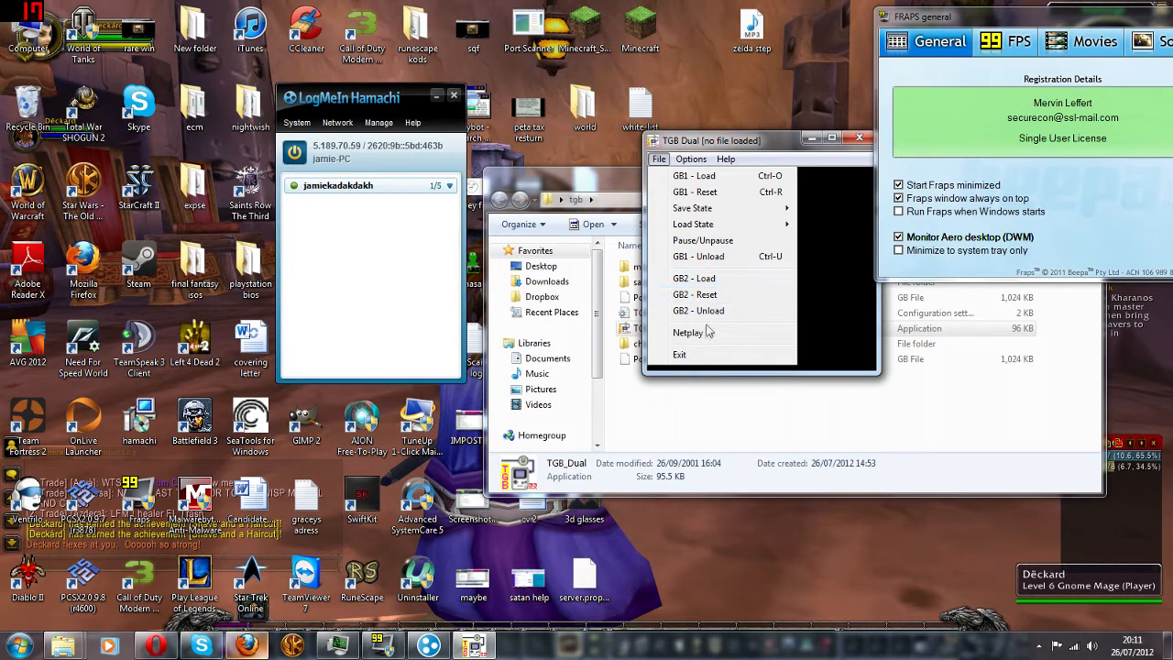
pyautogui.click(687, 332)
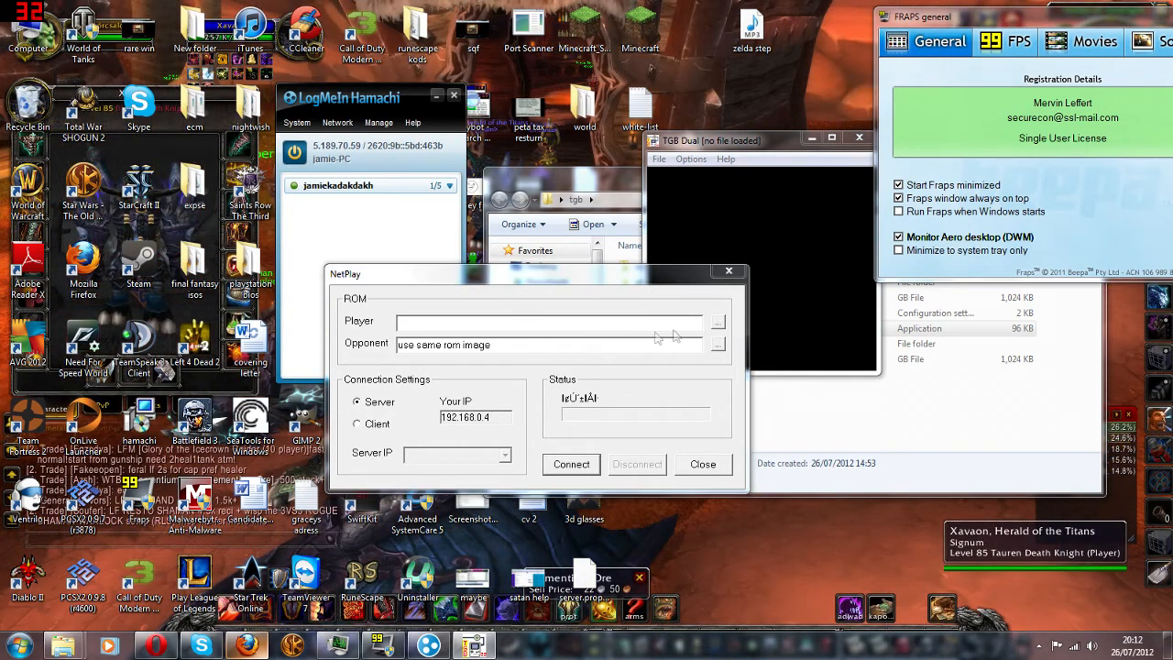
# - Pick a player ROM, set client mode with server IP 5.168.19.96, and close NetPlay
pyautogui.click(763, 329)
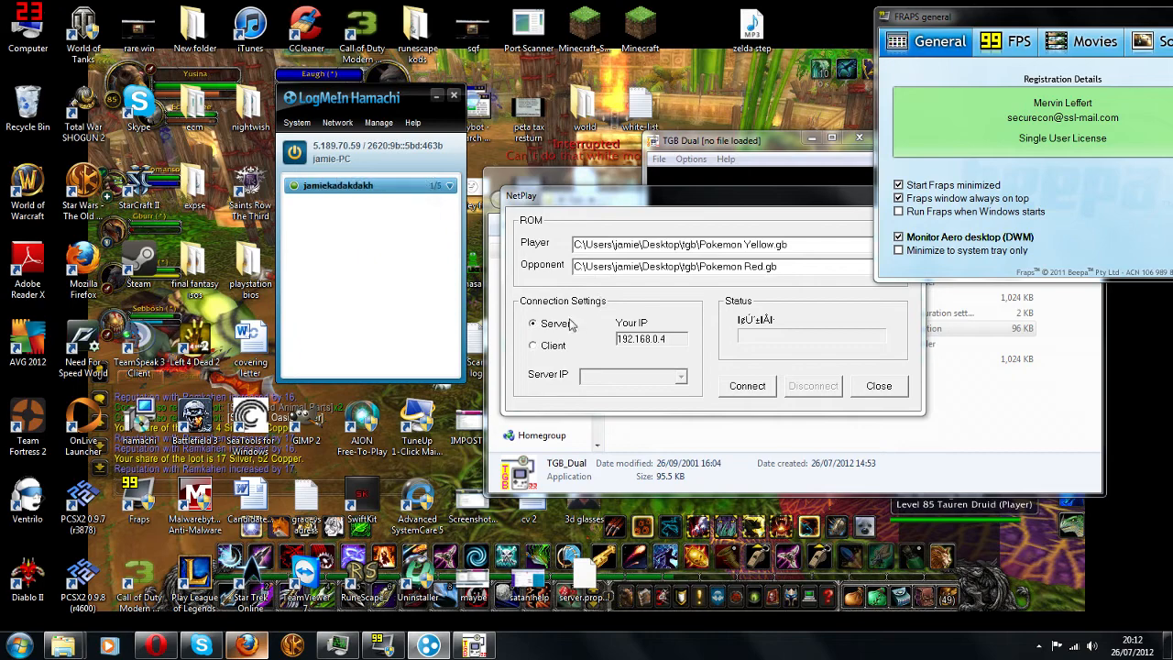
pyautogui.moveTo(337, 185)
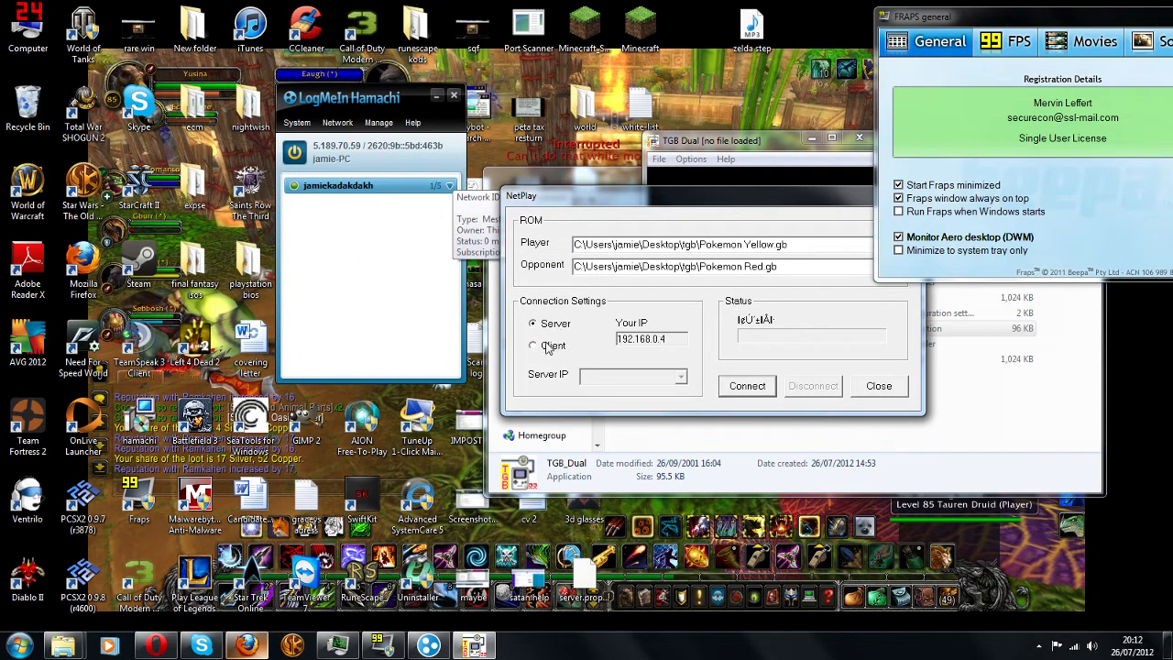
pyautogui.click(531, 345)
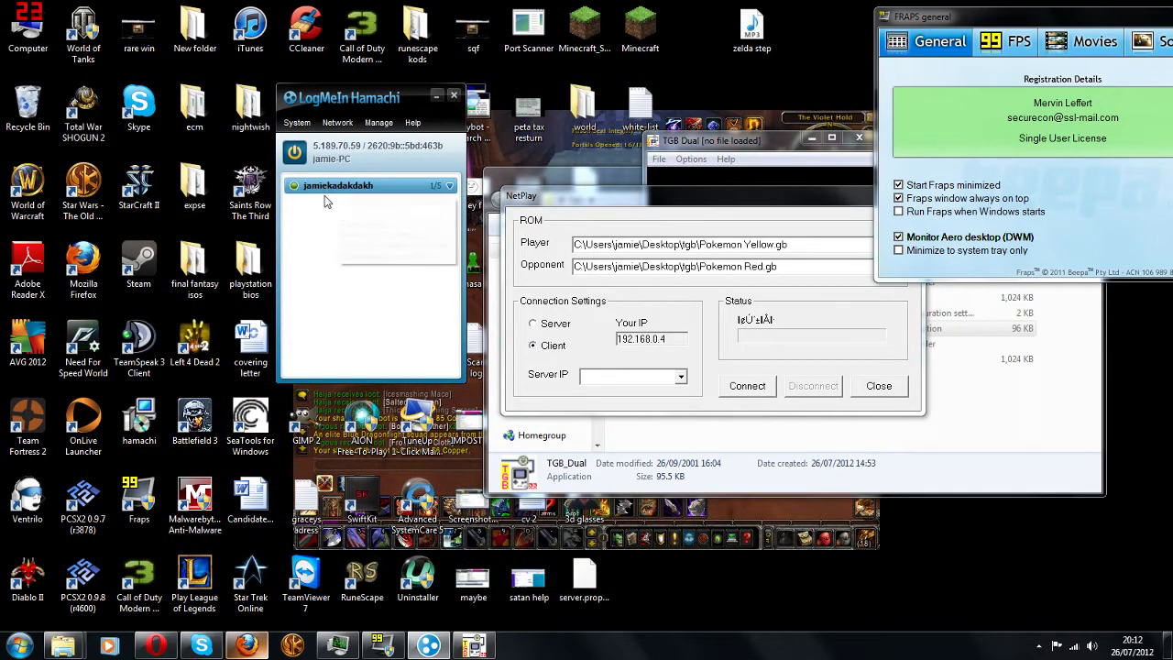
pyautogui.moveTo(374, 179)
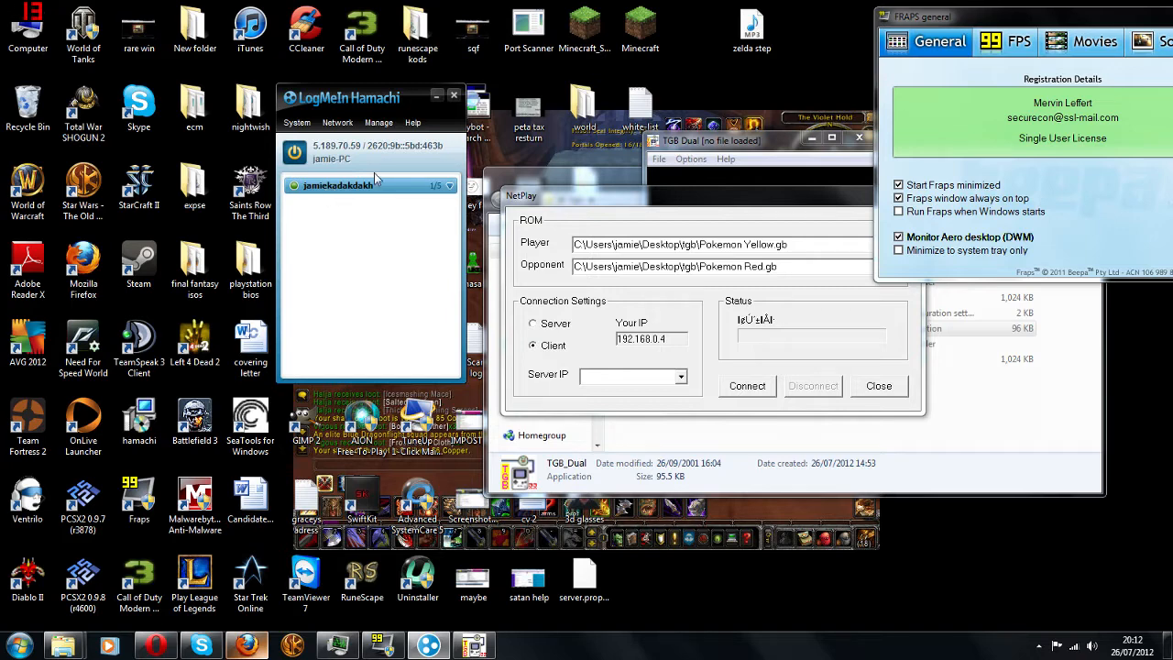
pyautogui.moveTo(330, 202)
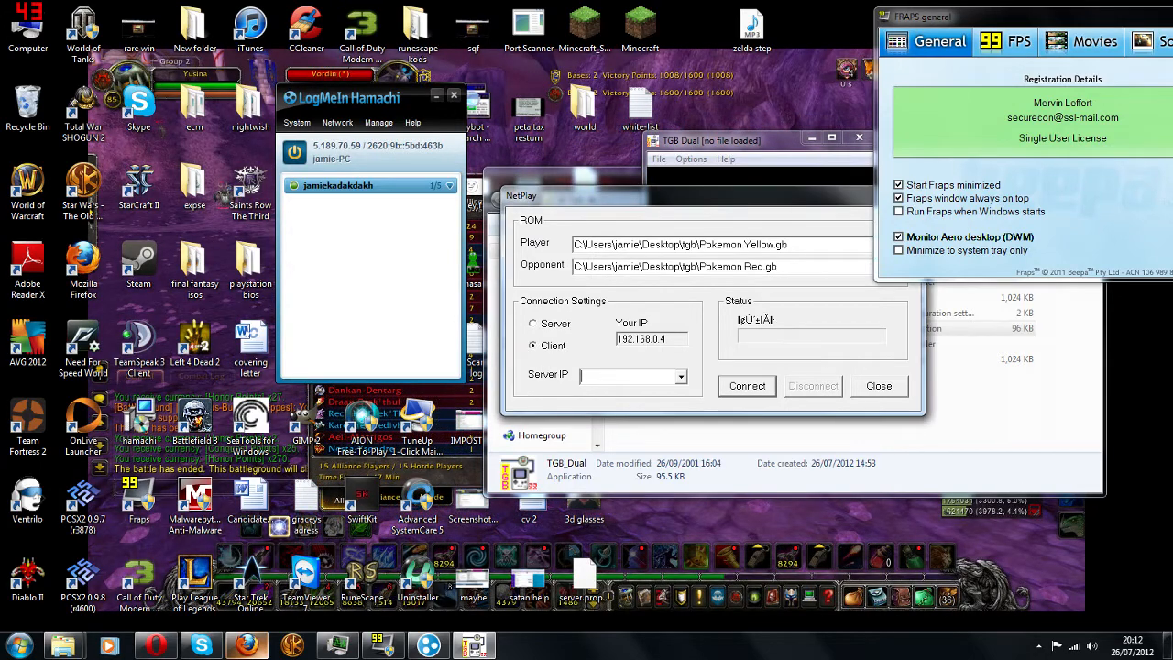
pyautogui.click(680, 376)
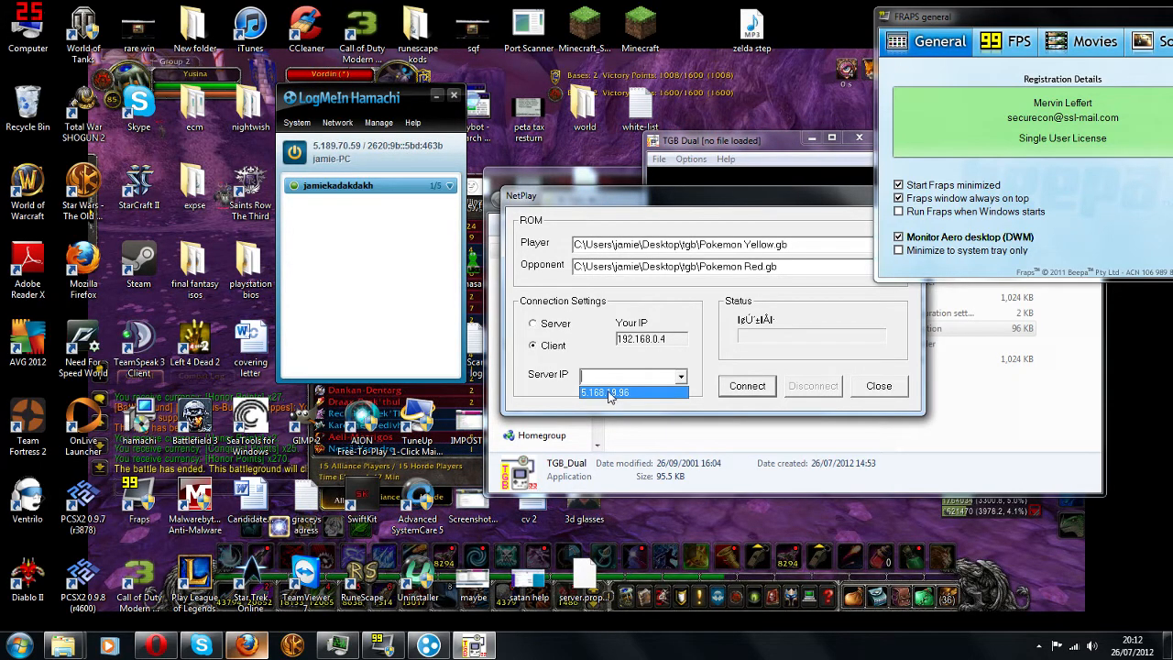
pyautogui.click(604, 391)
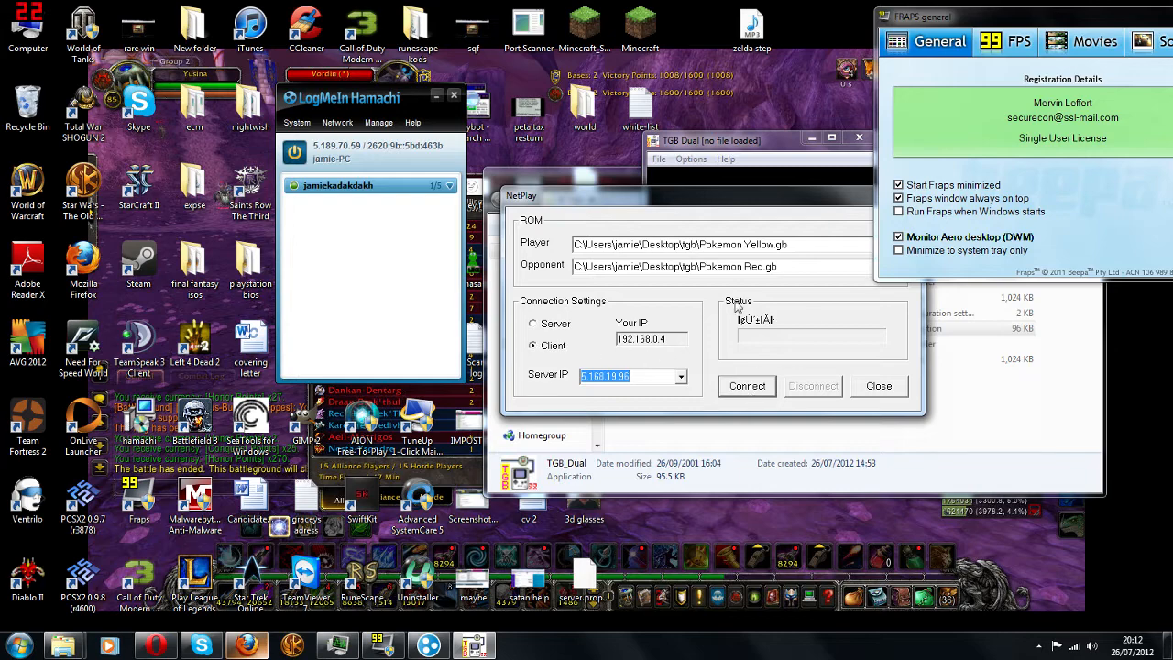
pyautogui.click(746, 385)
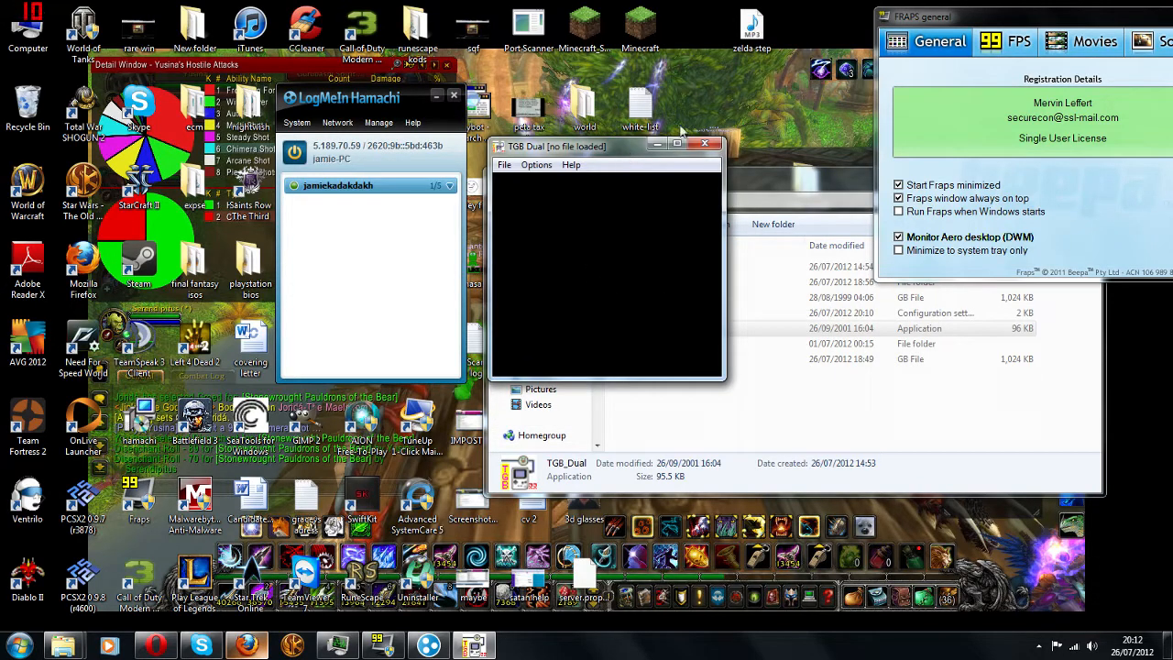
# - Go from Start to Control Panel > Windows Firewall > allowed programs list
pyautogui.click(17, 646)
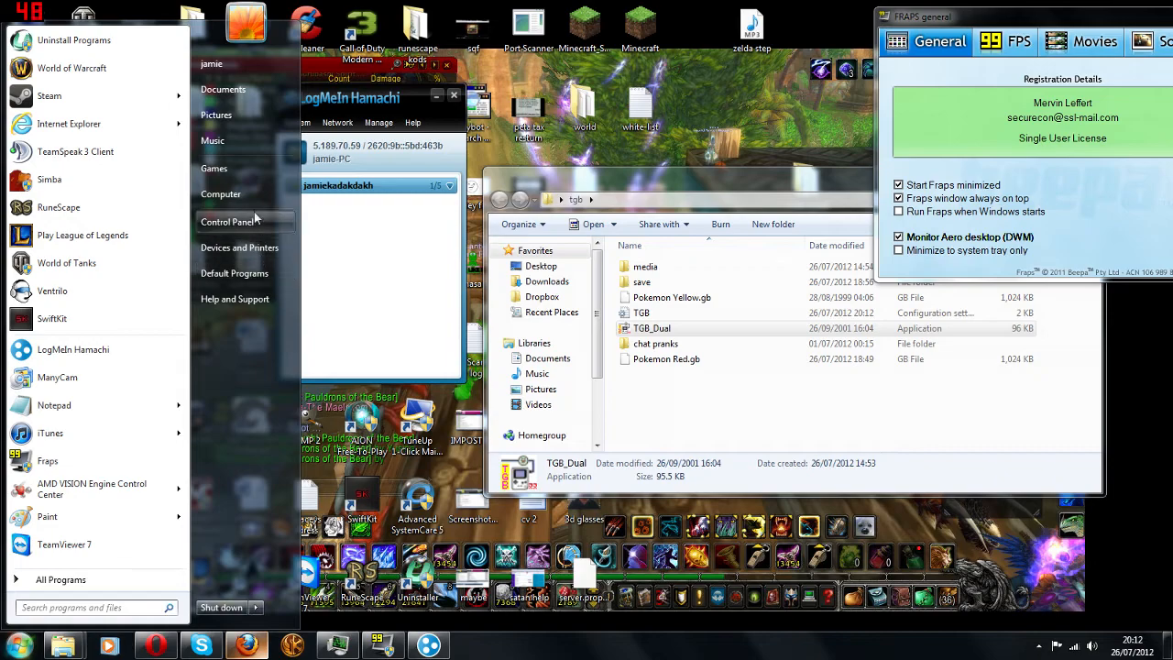
pyautogui.moveTo(221, 194)
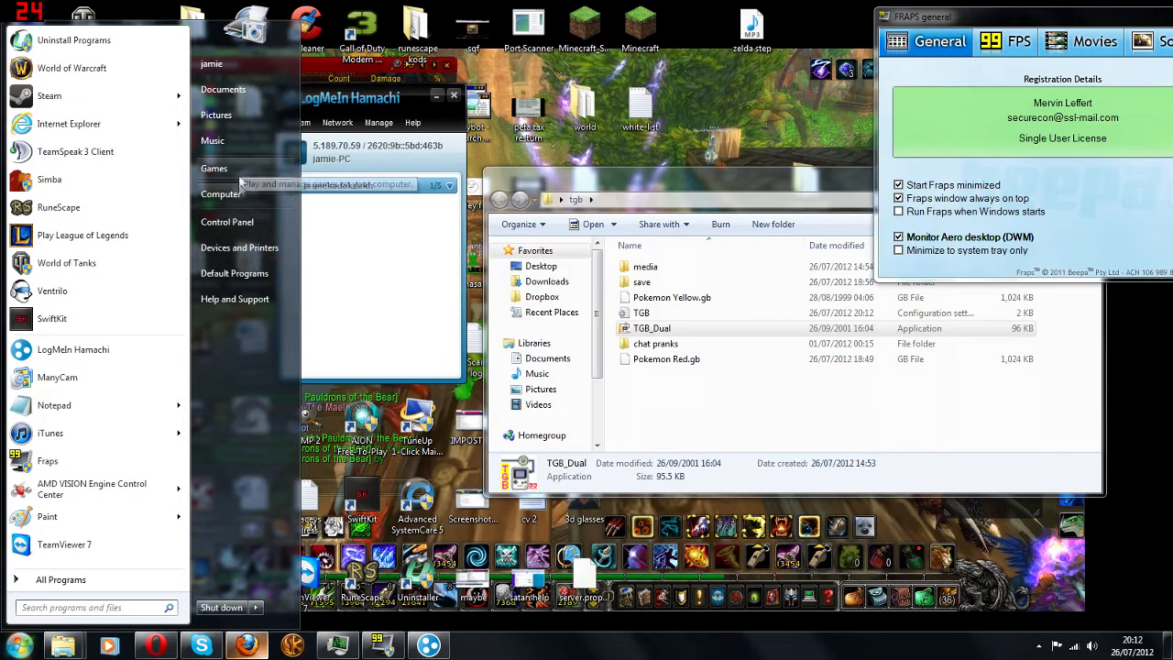
pyautogui.click(227, 221)
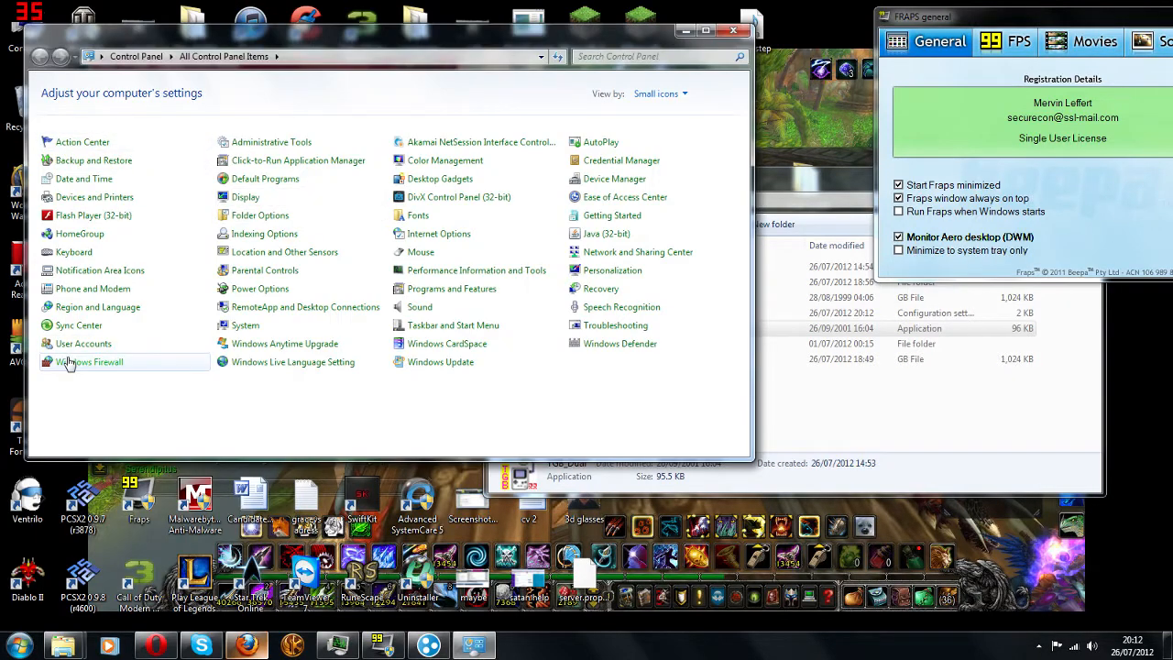
pyautogui.click(90, 361)
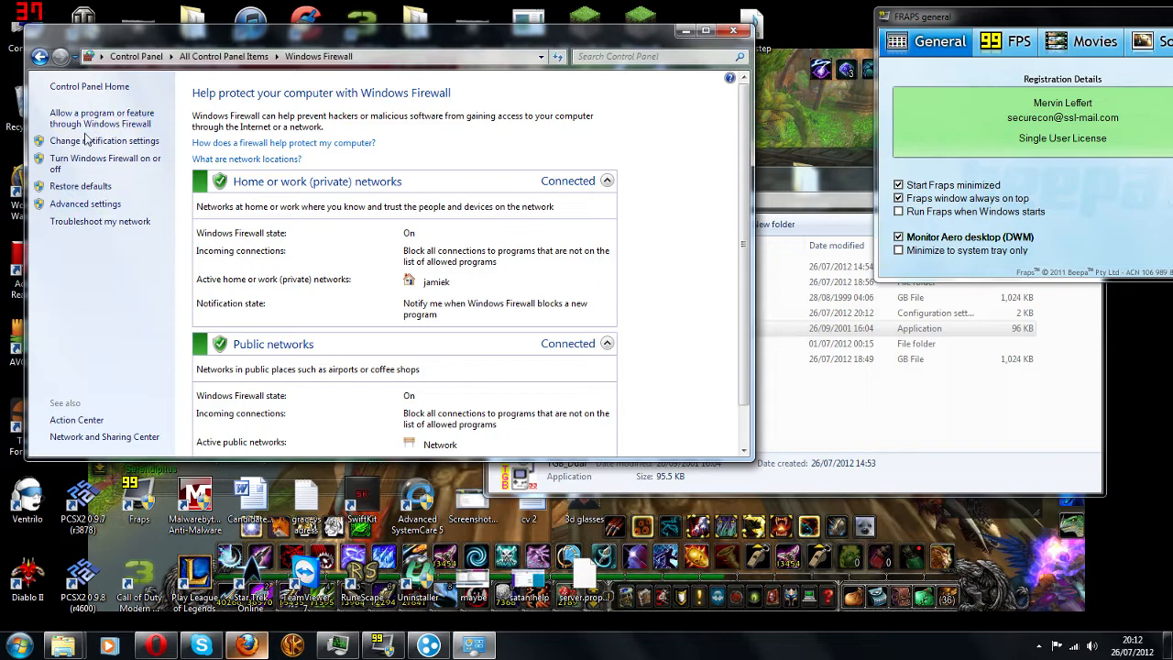
pyautogui.click(102, 118)
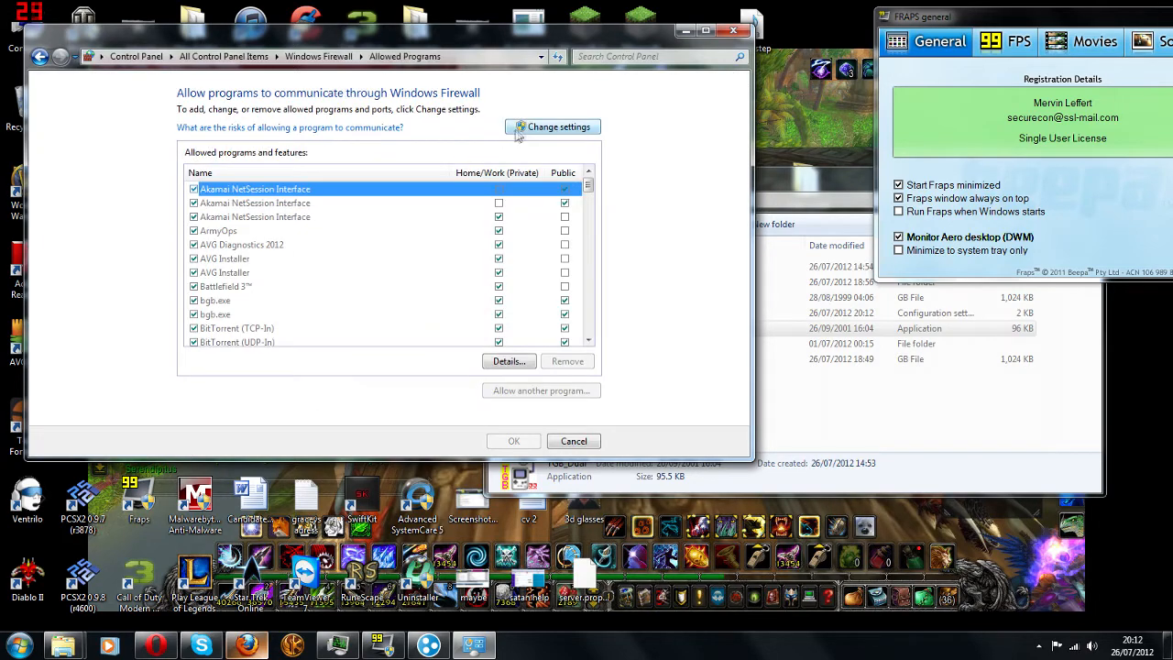
# - Unlock the allowed programs list for editing and select the tgb_dual.exe entry
pyautogui.click(553, 126)
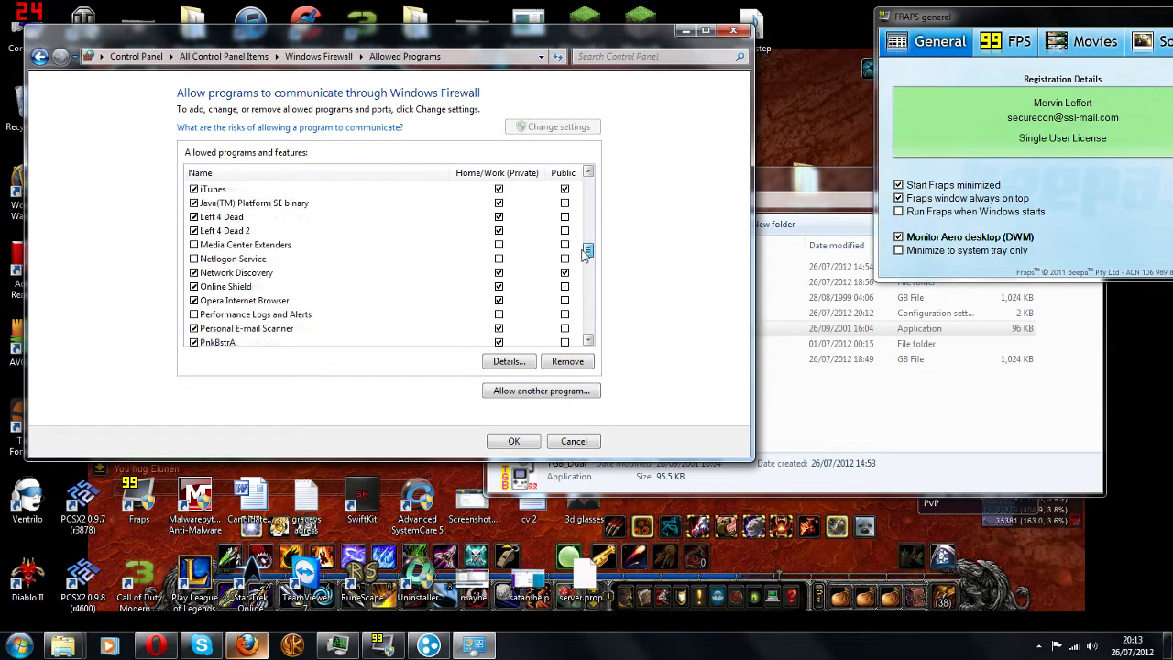
pyautogui.scroll(-3)
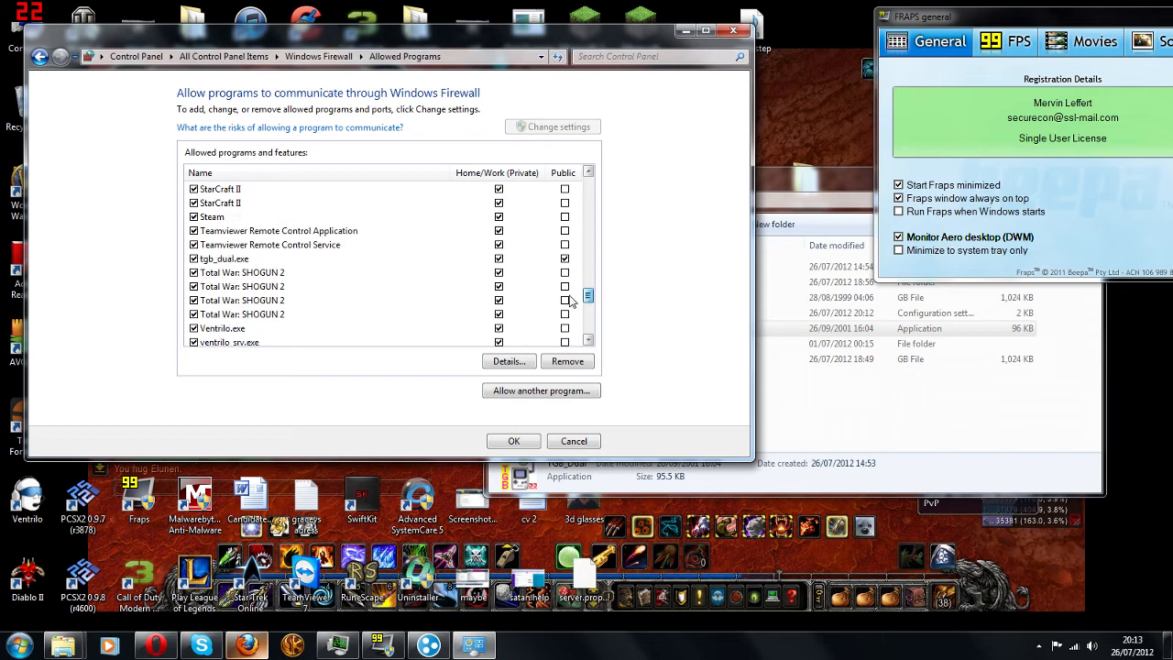
pyautogui.click(225, 258)
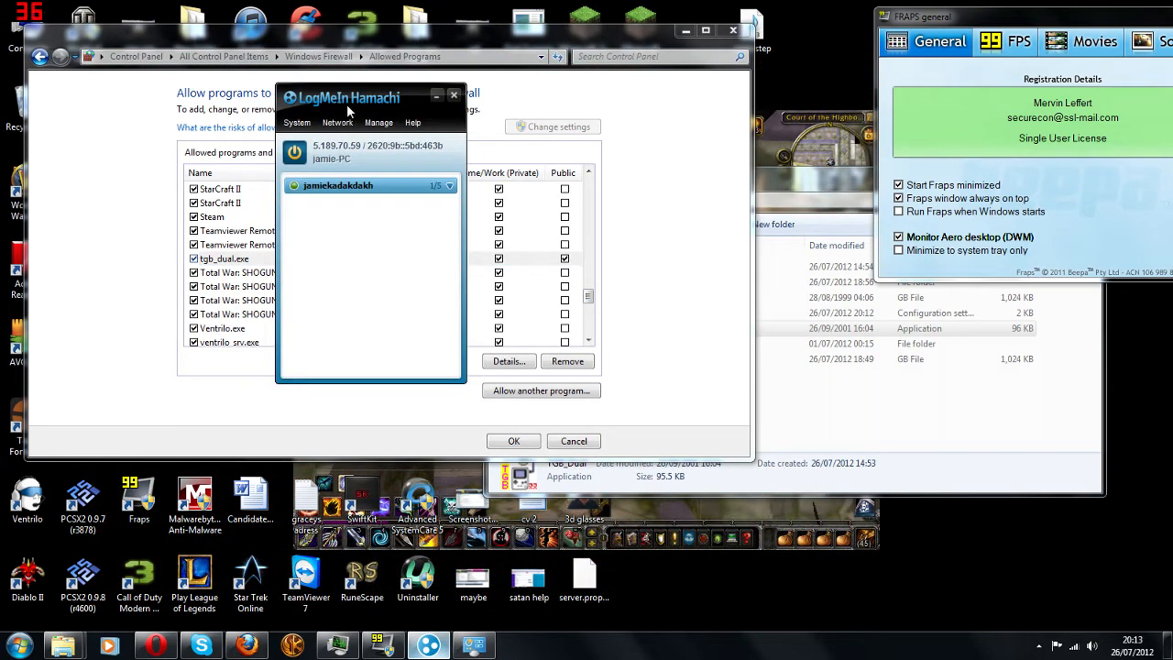
pyautogui.moveTo(339, 97); pyautogui.dragTo(578, 501)
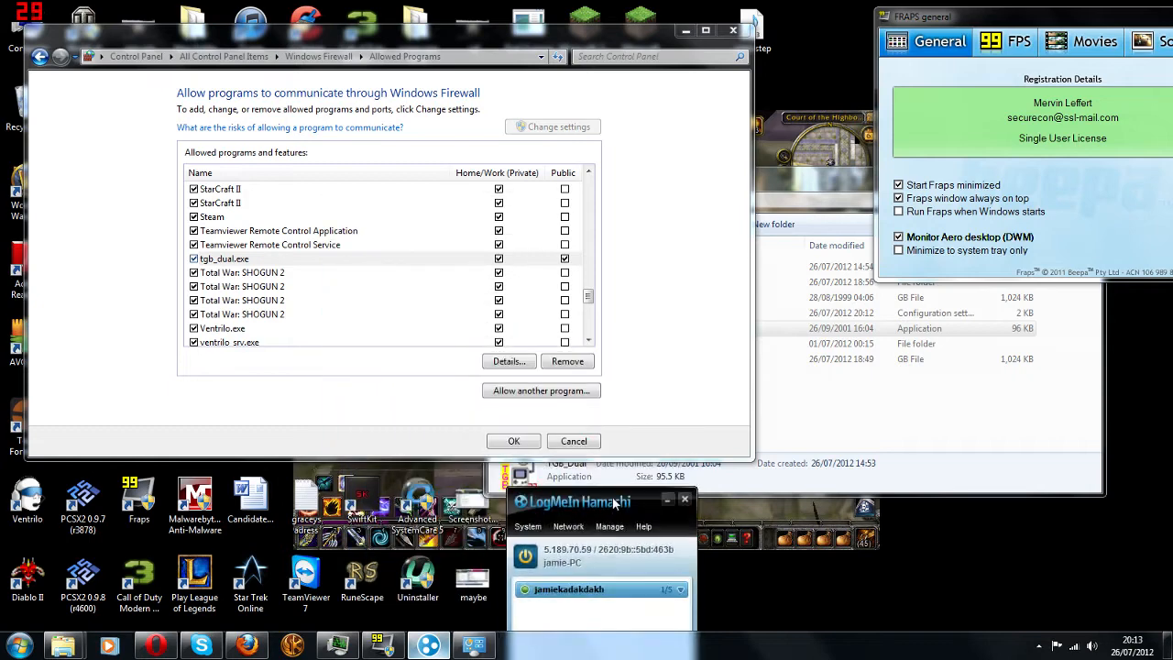
pyautogui.click(225, 259)
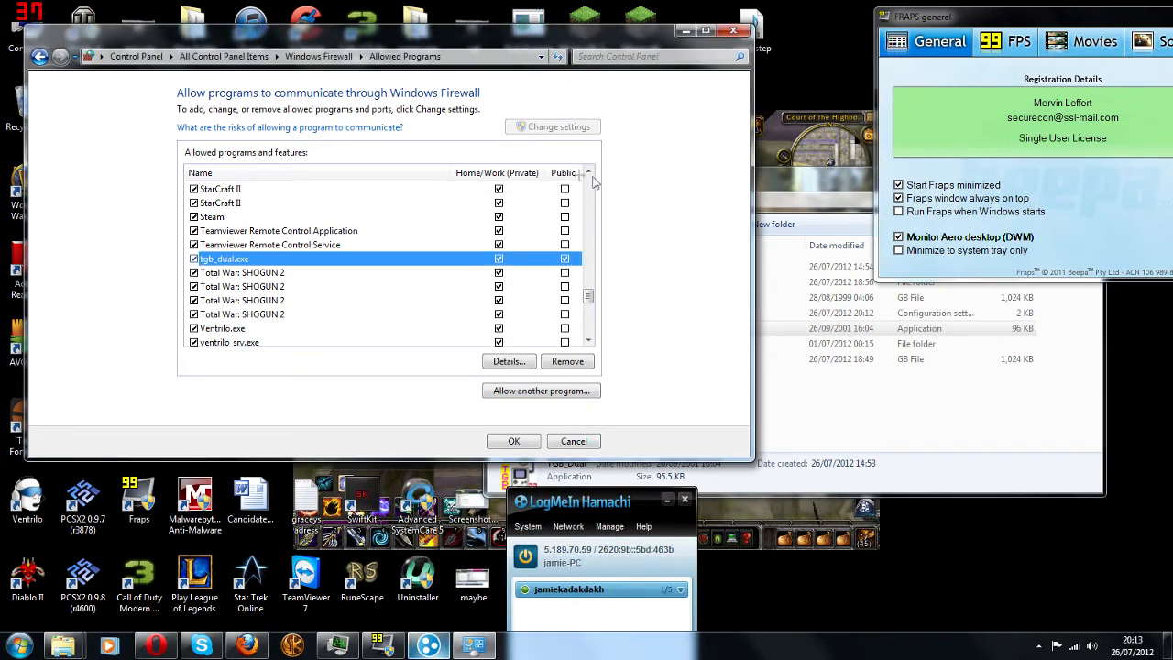
# - Allow tgb_dual.exe on public networks, review its details, and save with OK
pyautogui.click(564, 258)
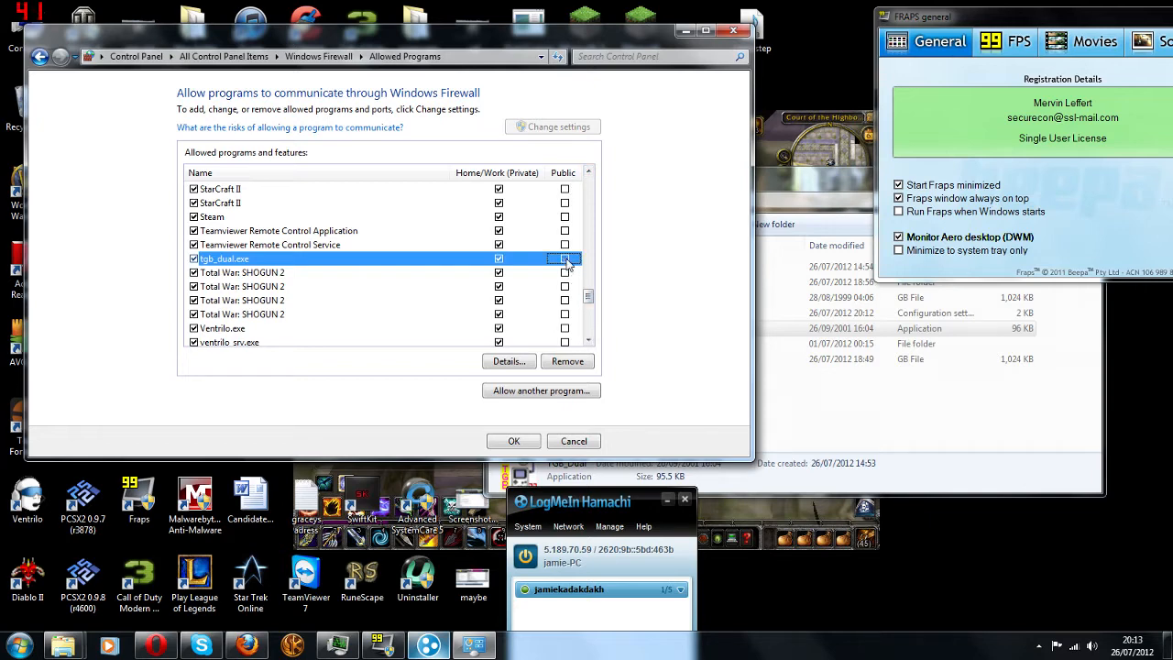
pyautogui.click(507, 360)
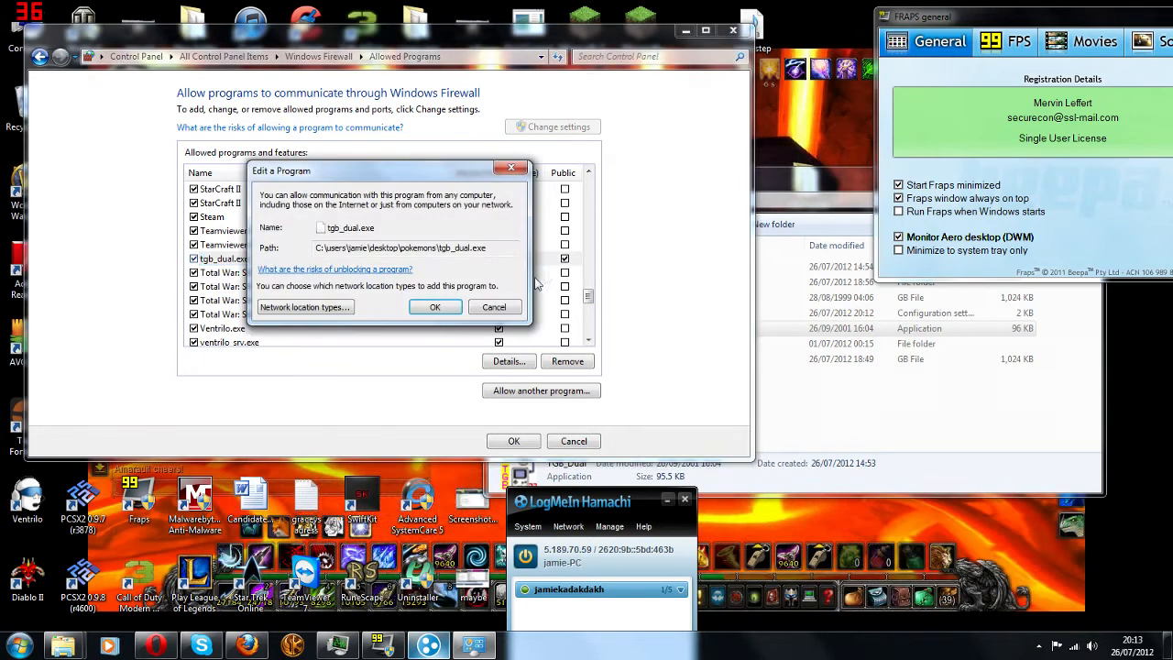
pyautogui.click(435, 307)
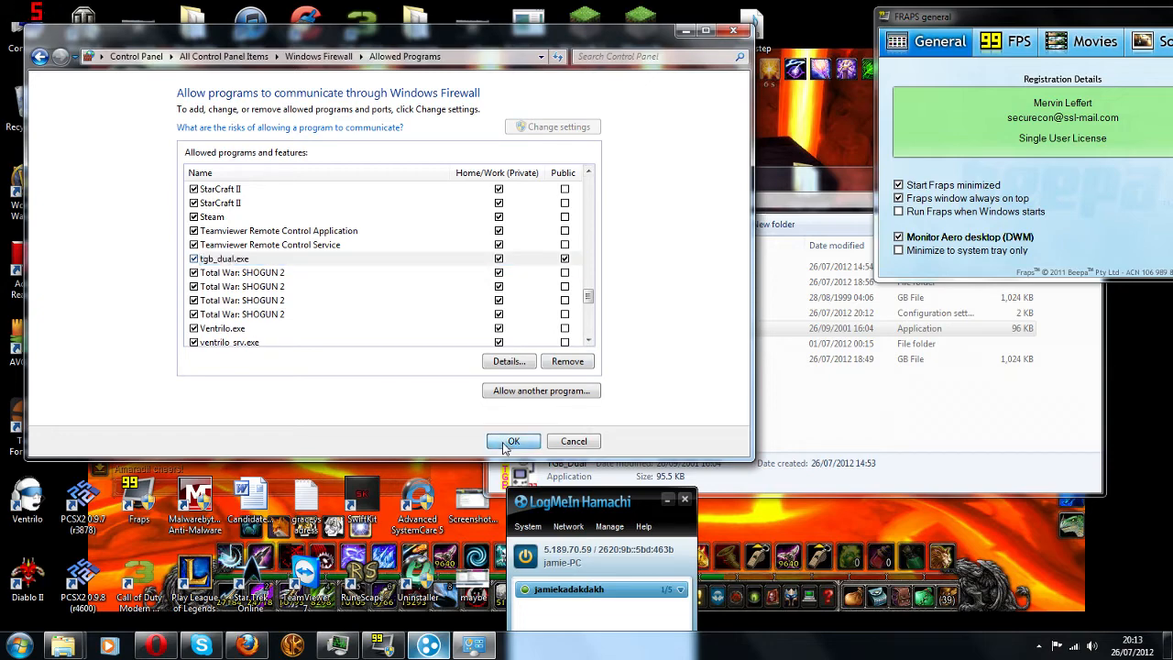
pyautogui.click(513, 441)
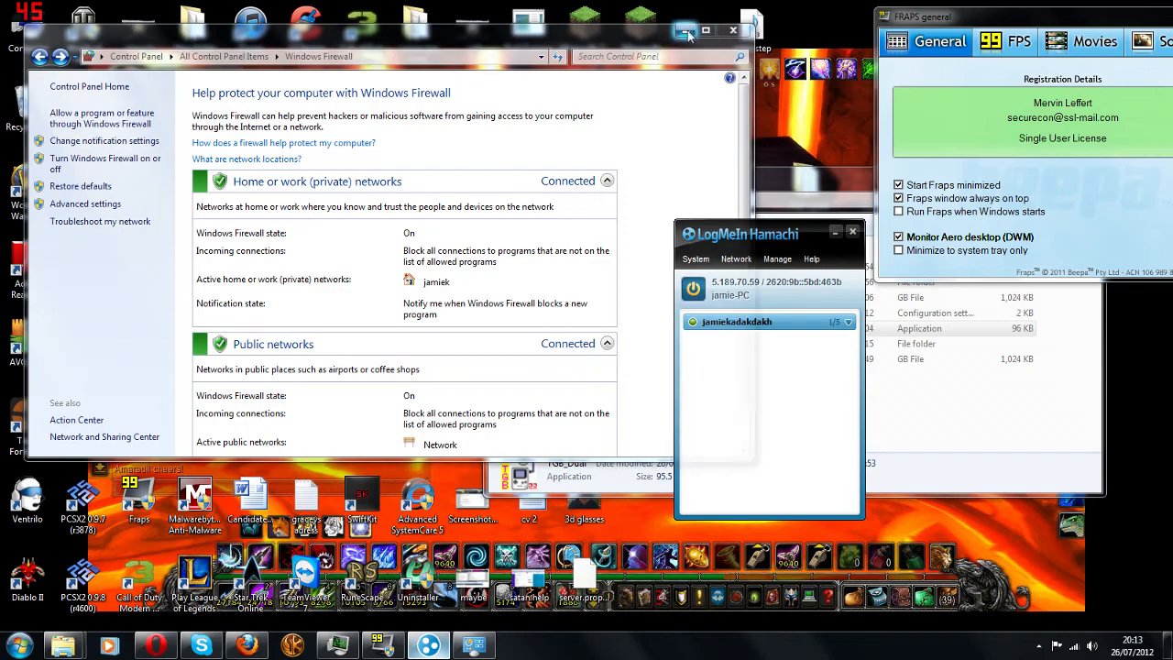
# - Minimize the Control Panel window and bring the tgb folder Explorer window forward
pyautogui.click(686, 31)
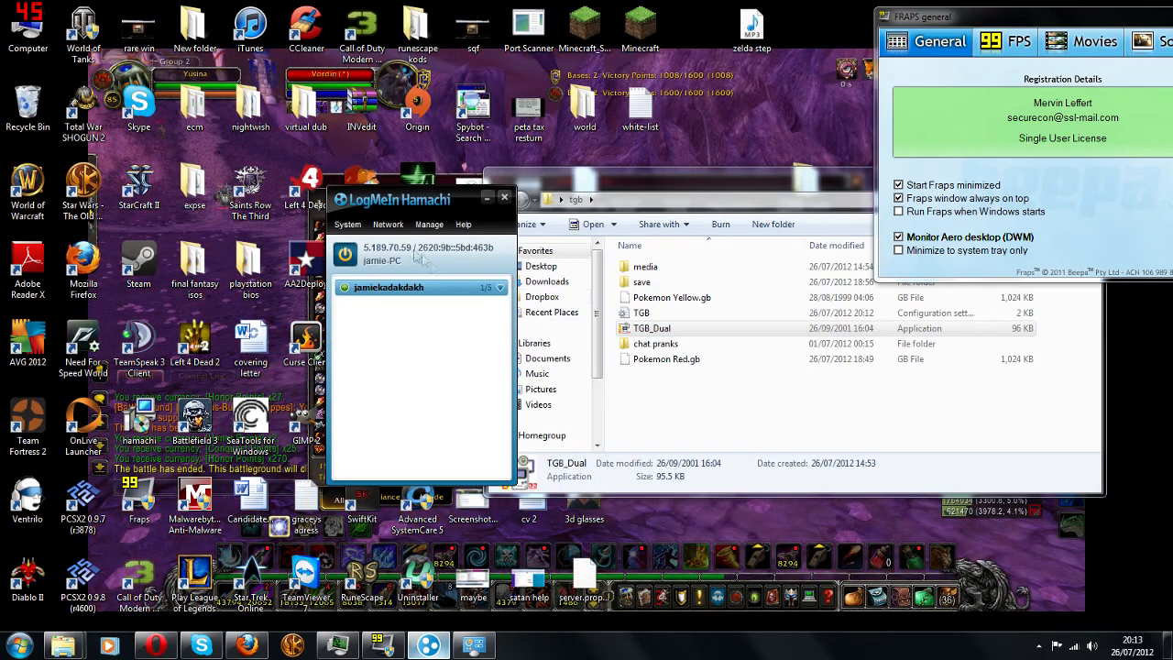
pyautogui.click(642, 312)
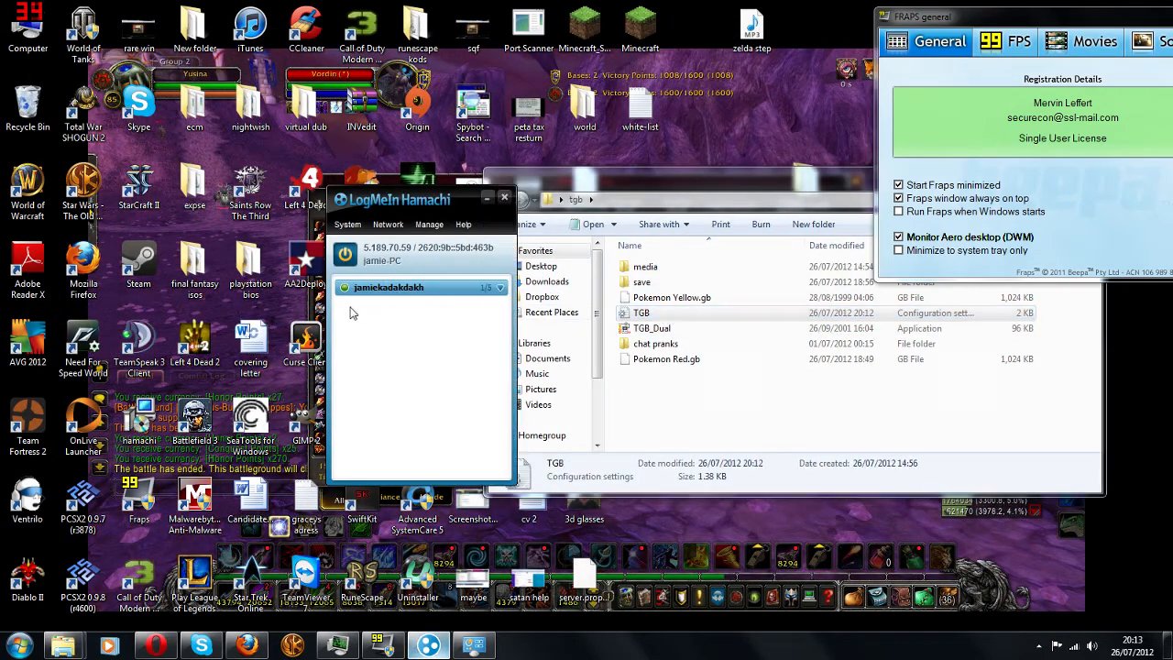
pyautogui.moveTo(411, 353)
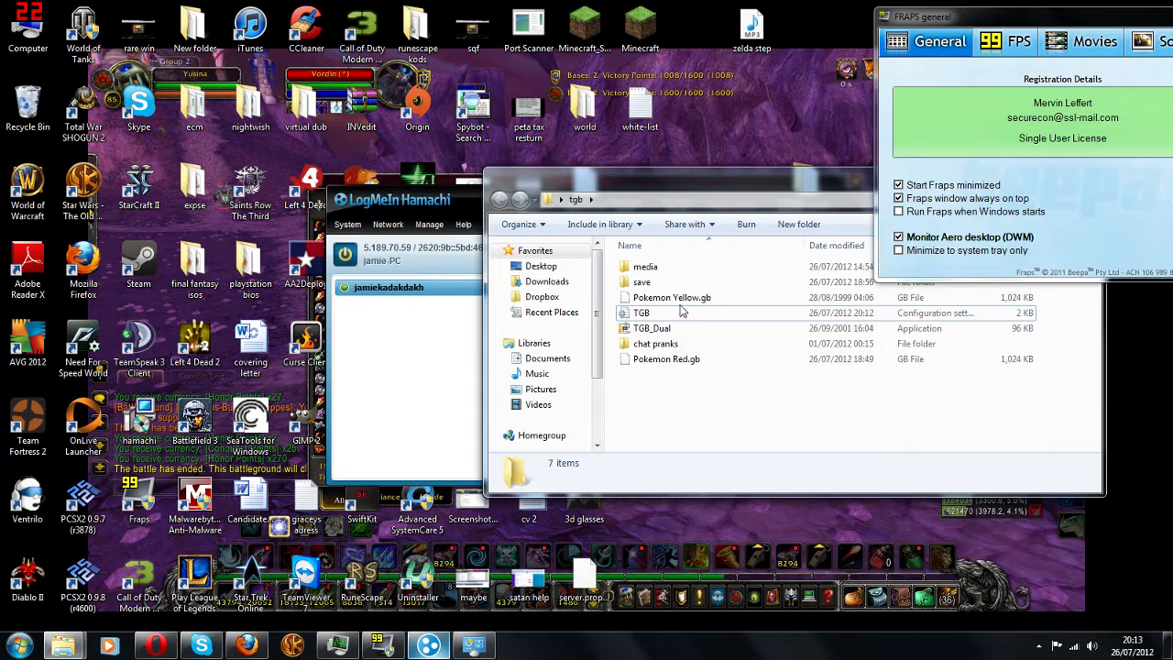
pyautogui.click(666, 358)
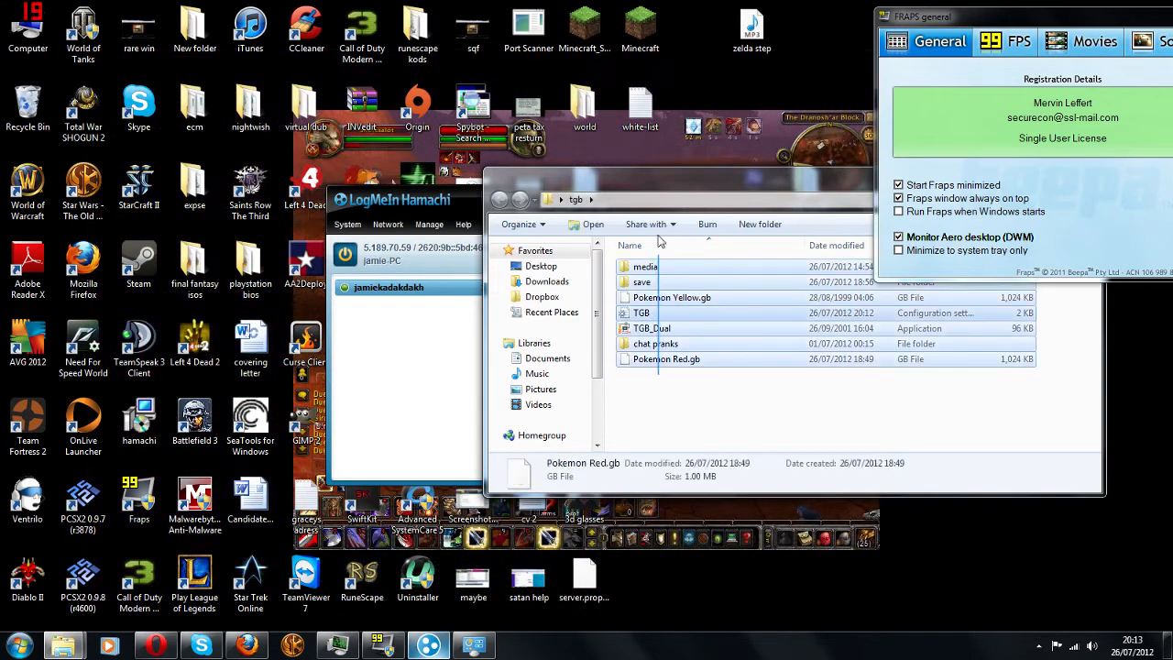